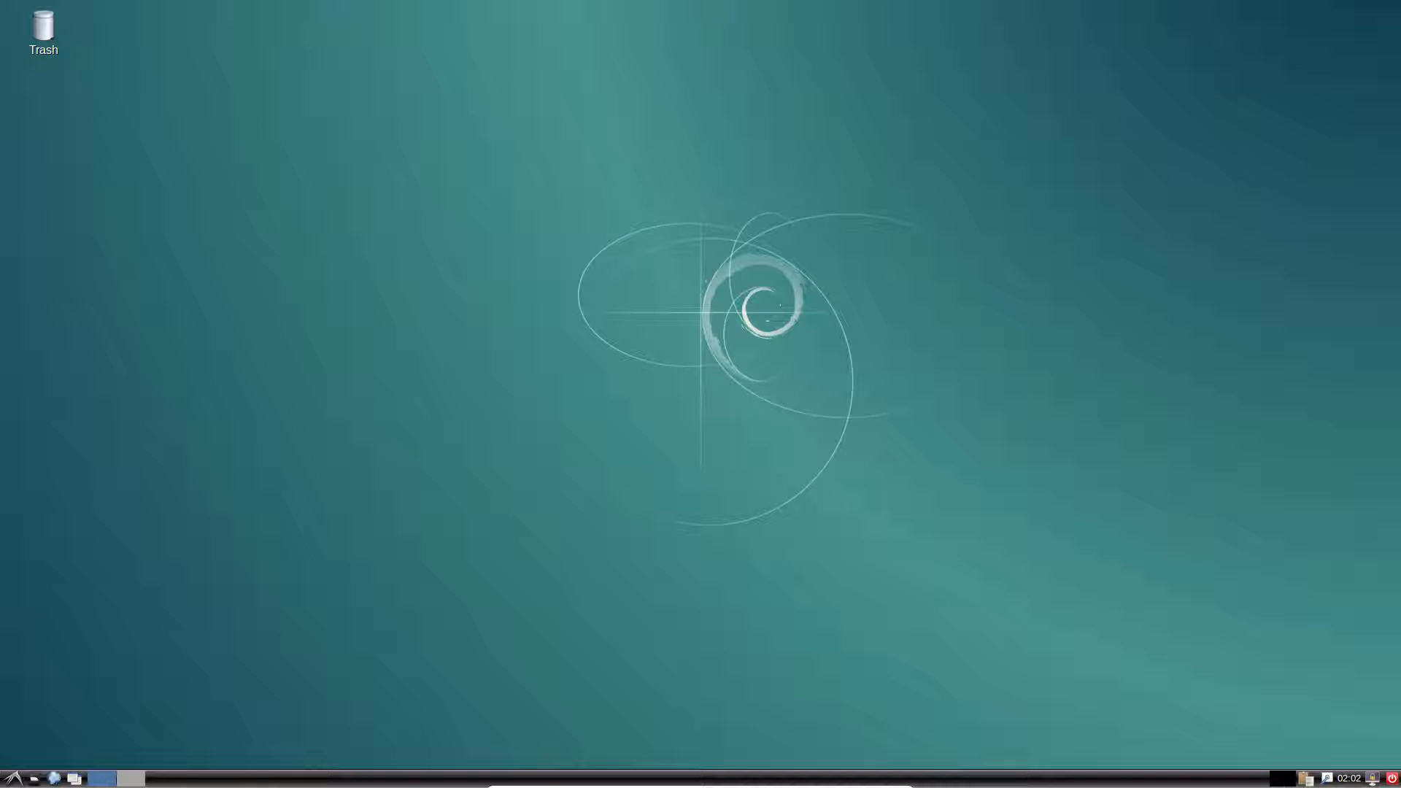
Bring up the bottom panel's right-click options menu
{"action": "left_click", "coordinate": [75, 778]}
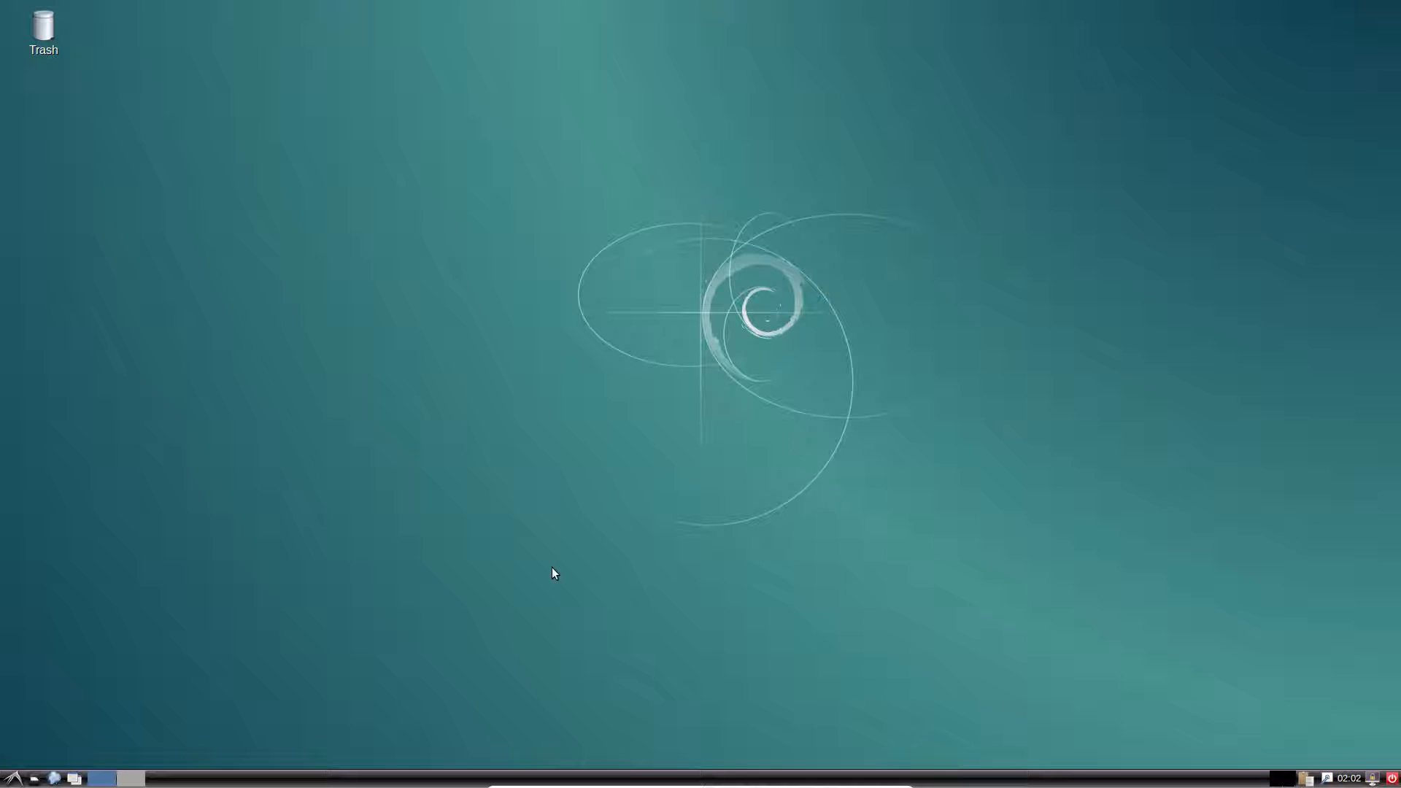
{"action": "mouse_move", "coordinate": [413, 409]}
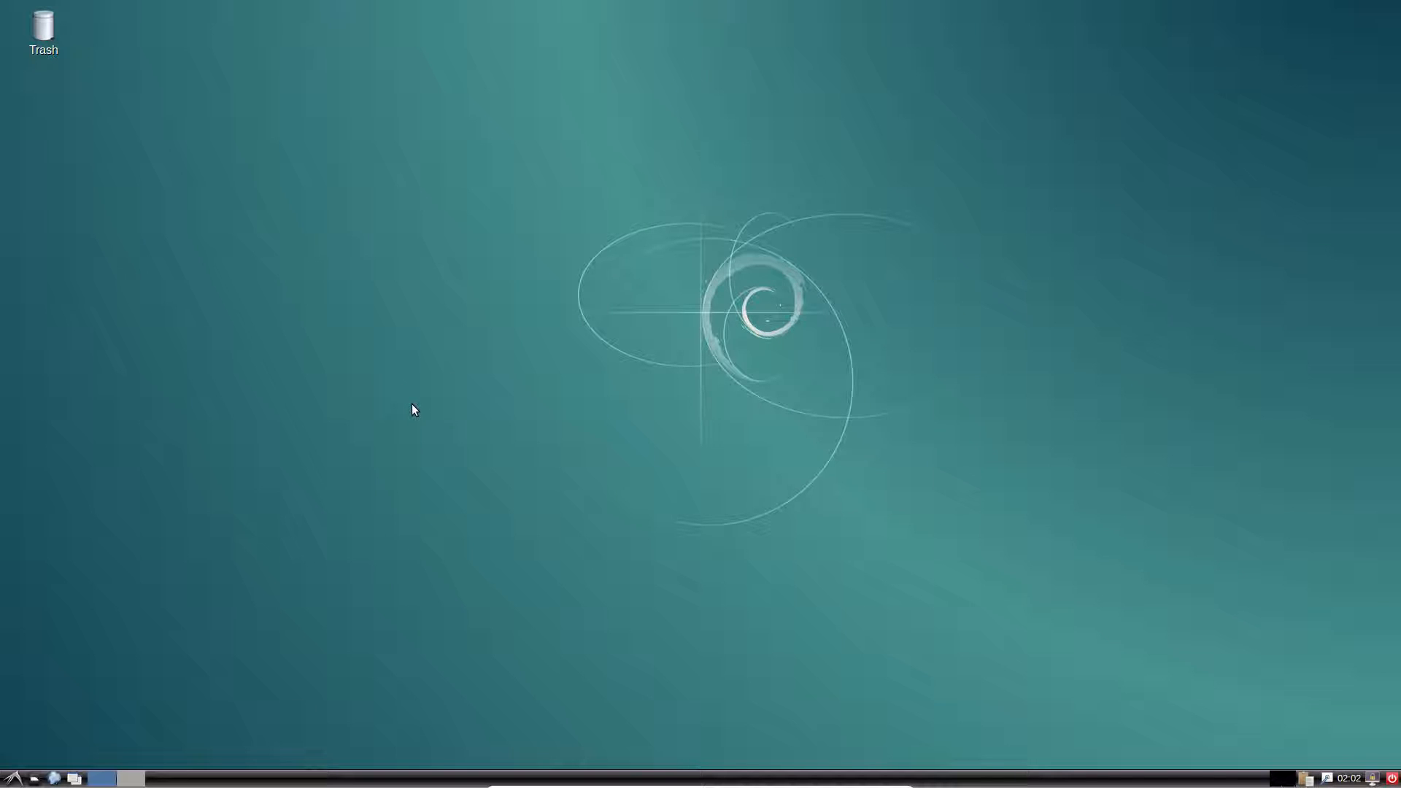
{"action": "right_click", "coordinate": [130, 777]}
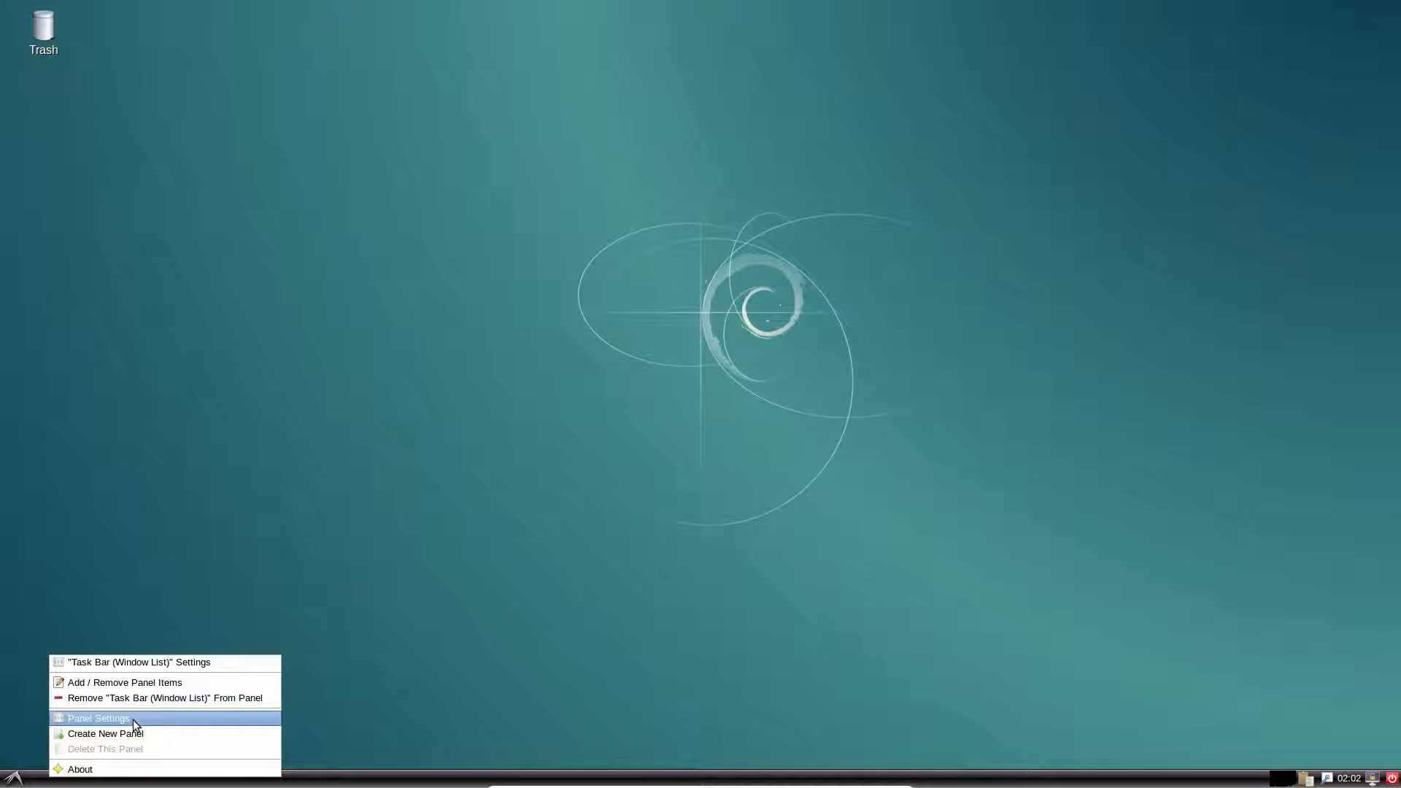
In Panel Settings Appearance, try solid colour and image backgrounds, then settle on System theme
{"action": "left_click", "coordinate": [98, 718]}
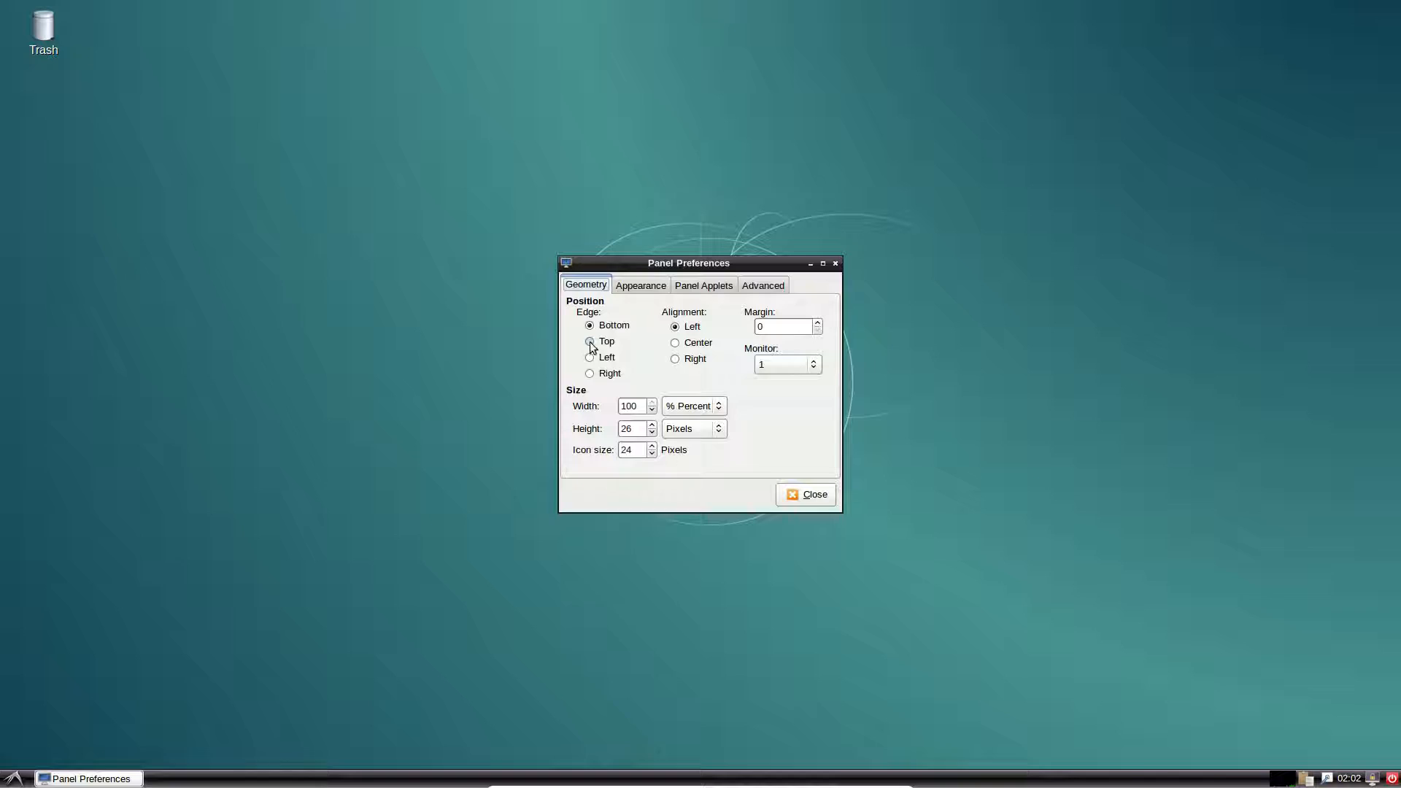
{"action": "left_click", "coordinate": [588, 372]}
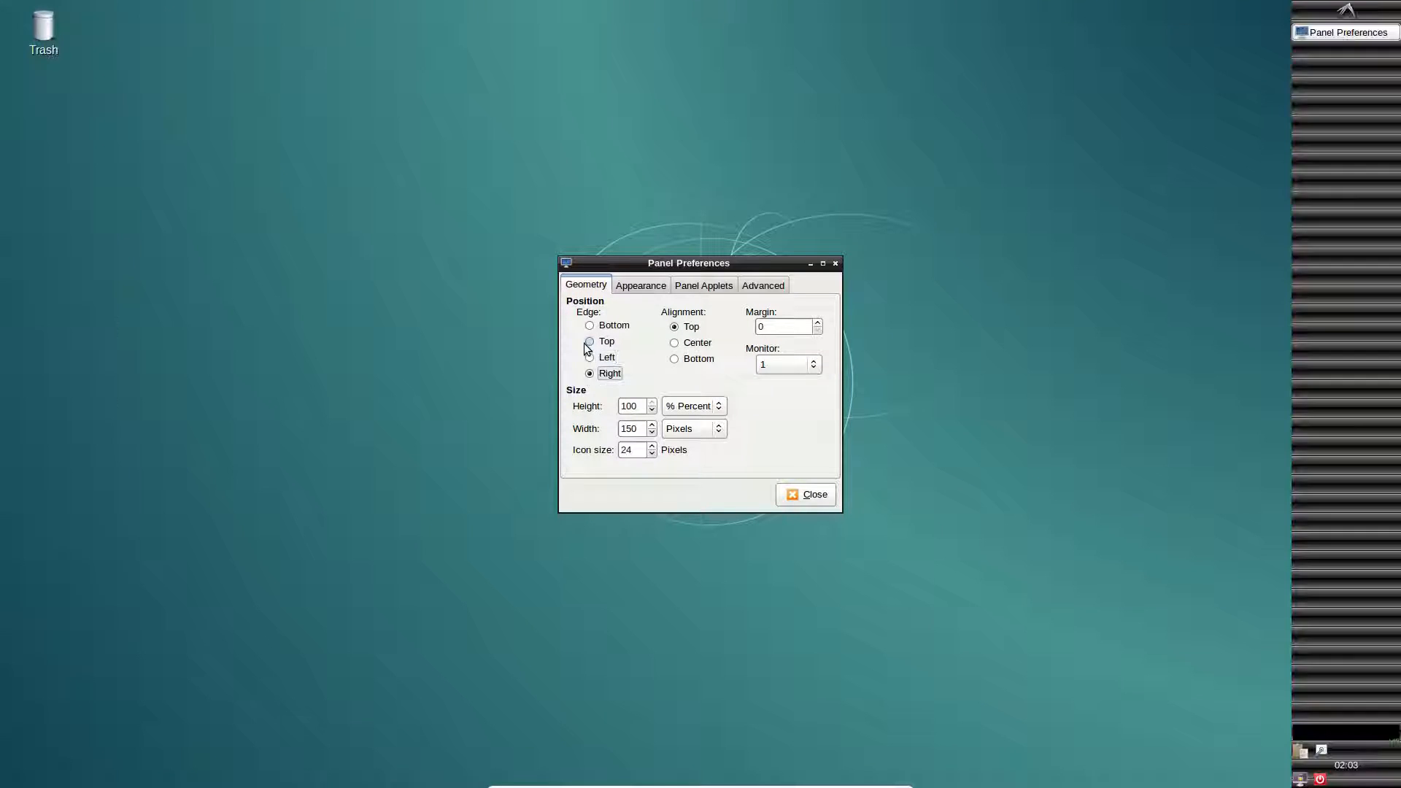
{"action": "left_click", "coordinate": [639, 284]}
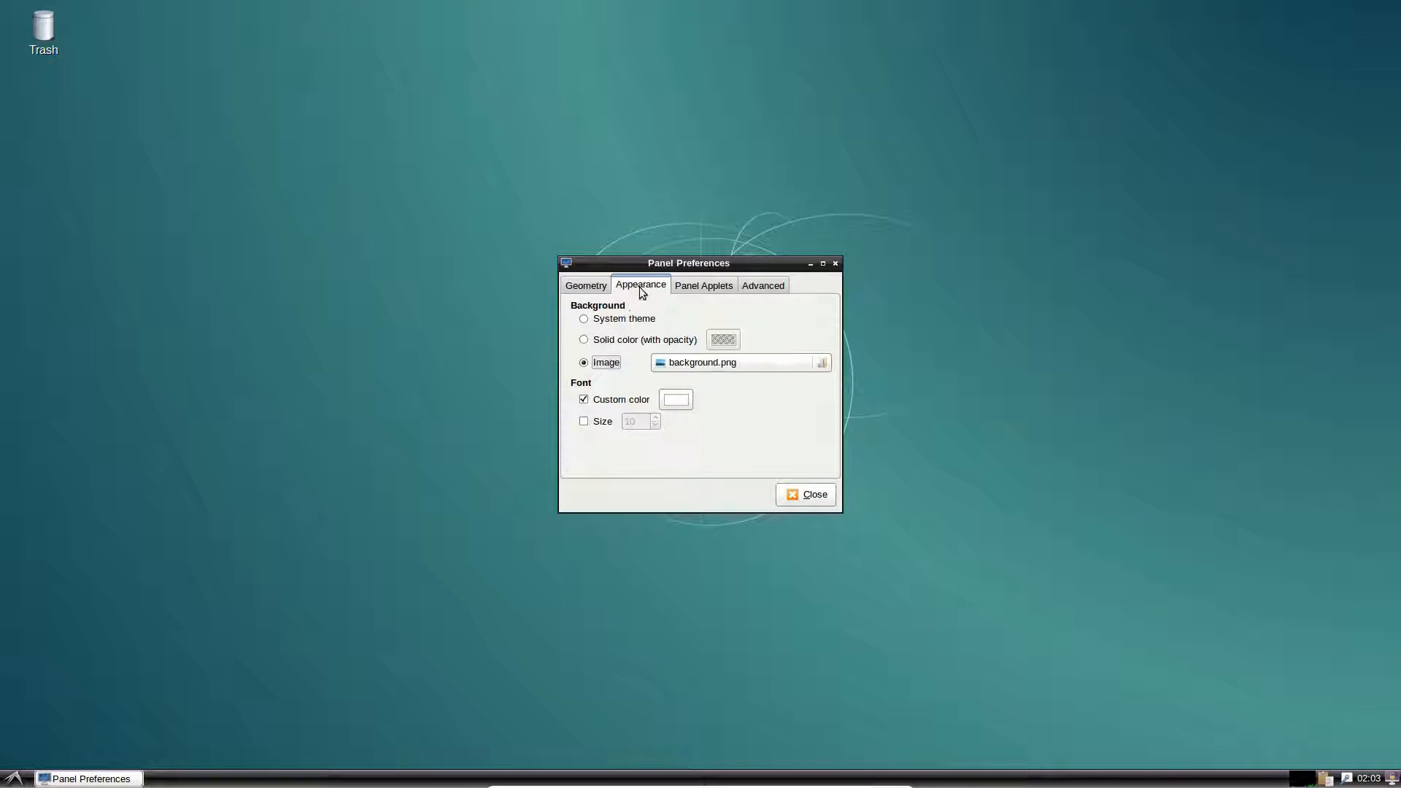
{"action": "mouse_move", "coordinate": [614, 320]}
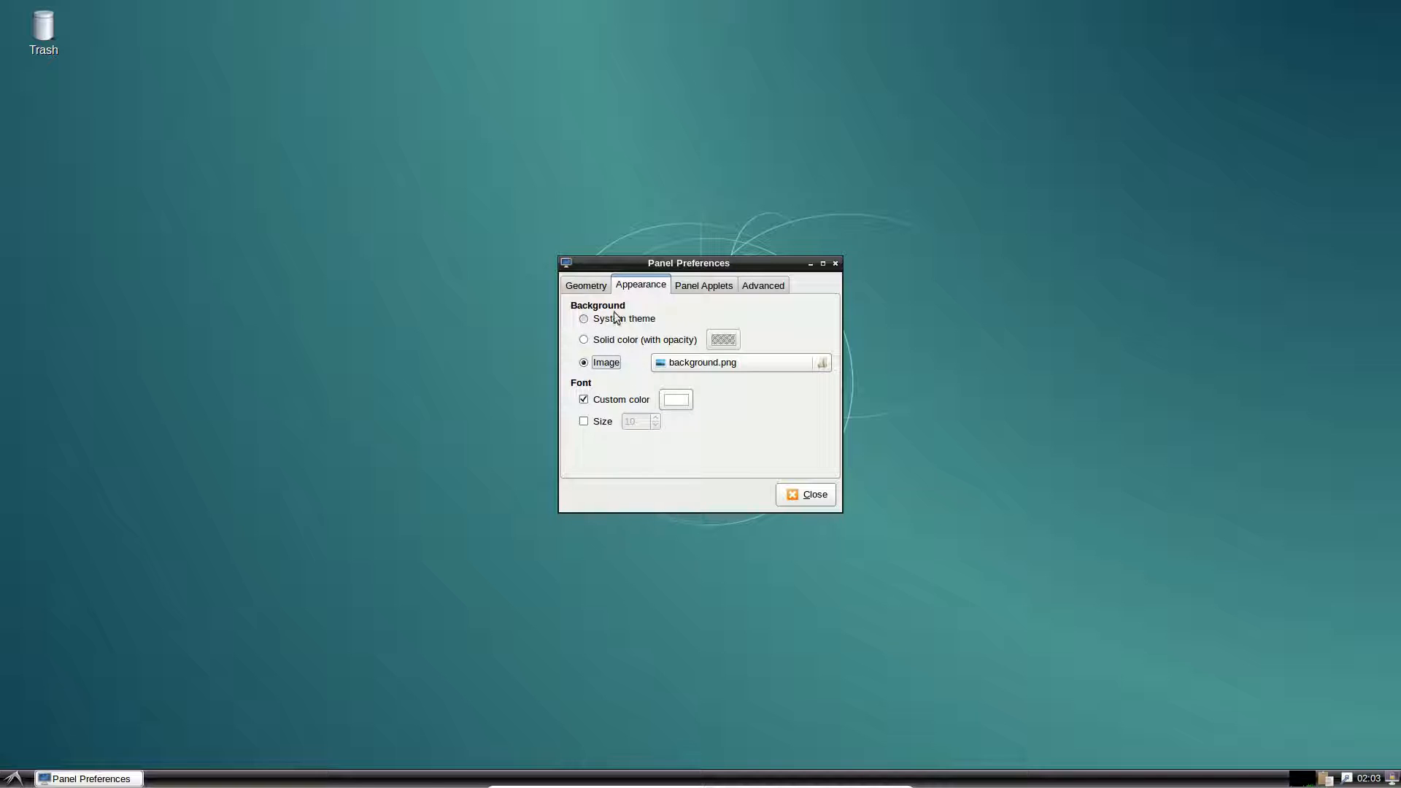
{"action": "left_click", "coordinate": [584, 319]}
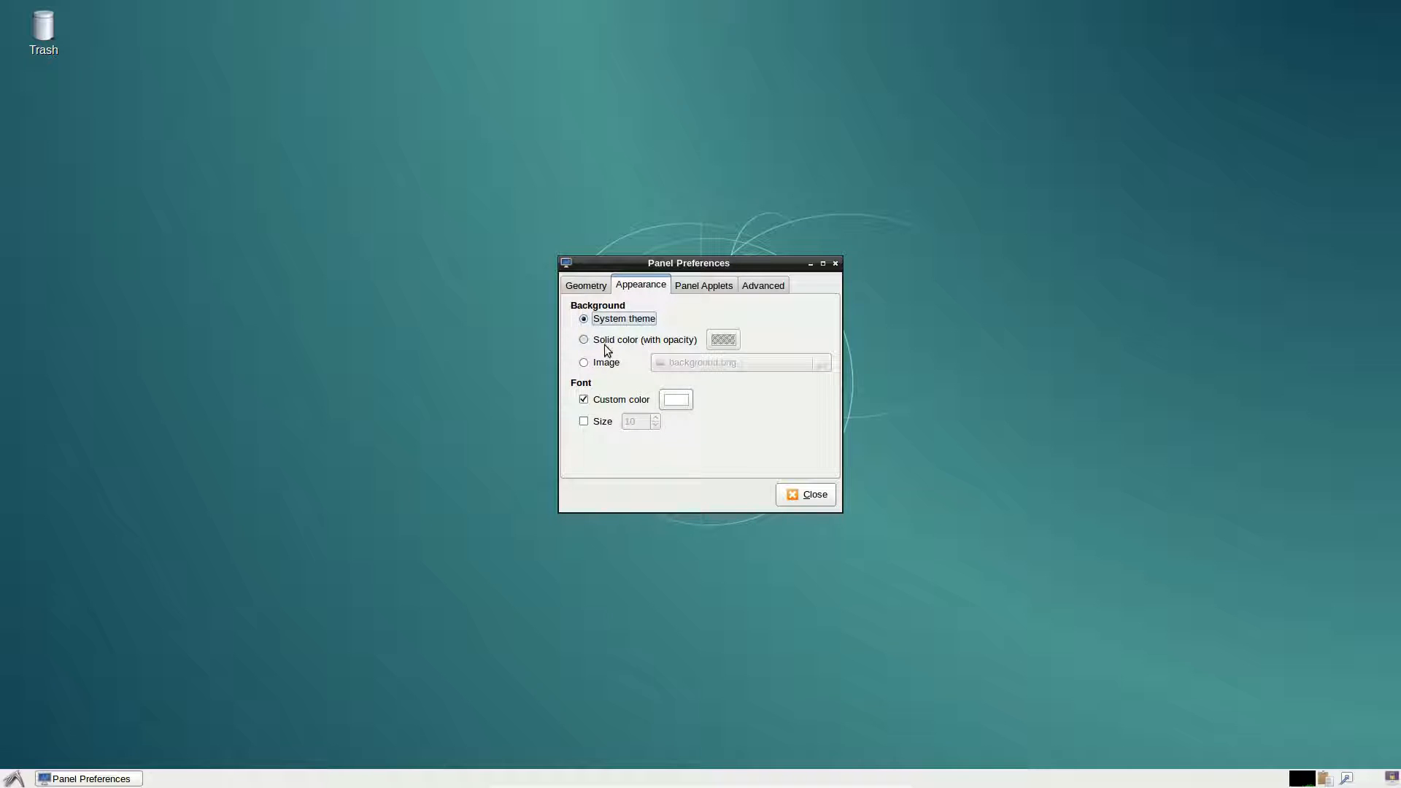
{"action": "left_click", "coordinate": [584, 340]}
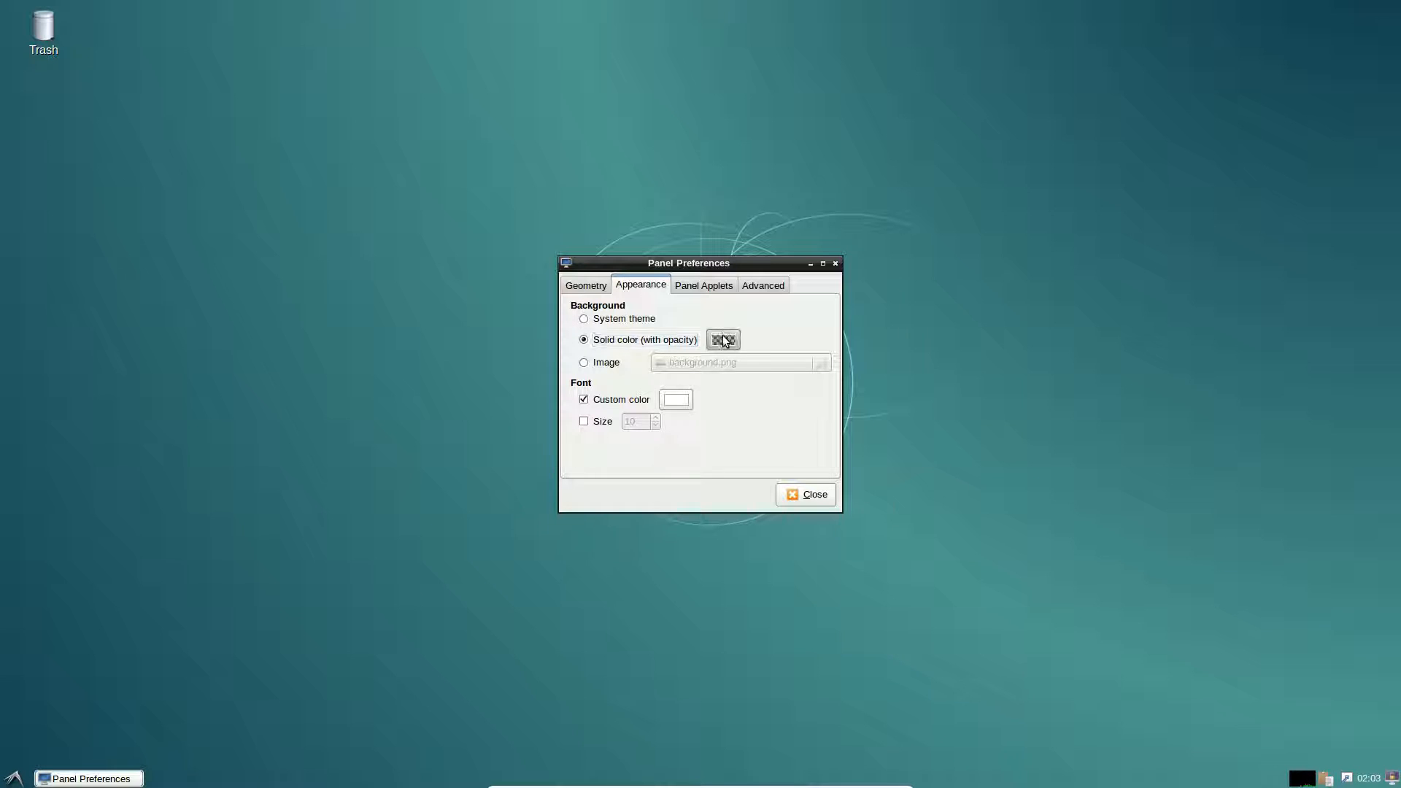
{"action": "left_click", "coordinate": [584, 362]}
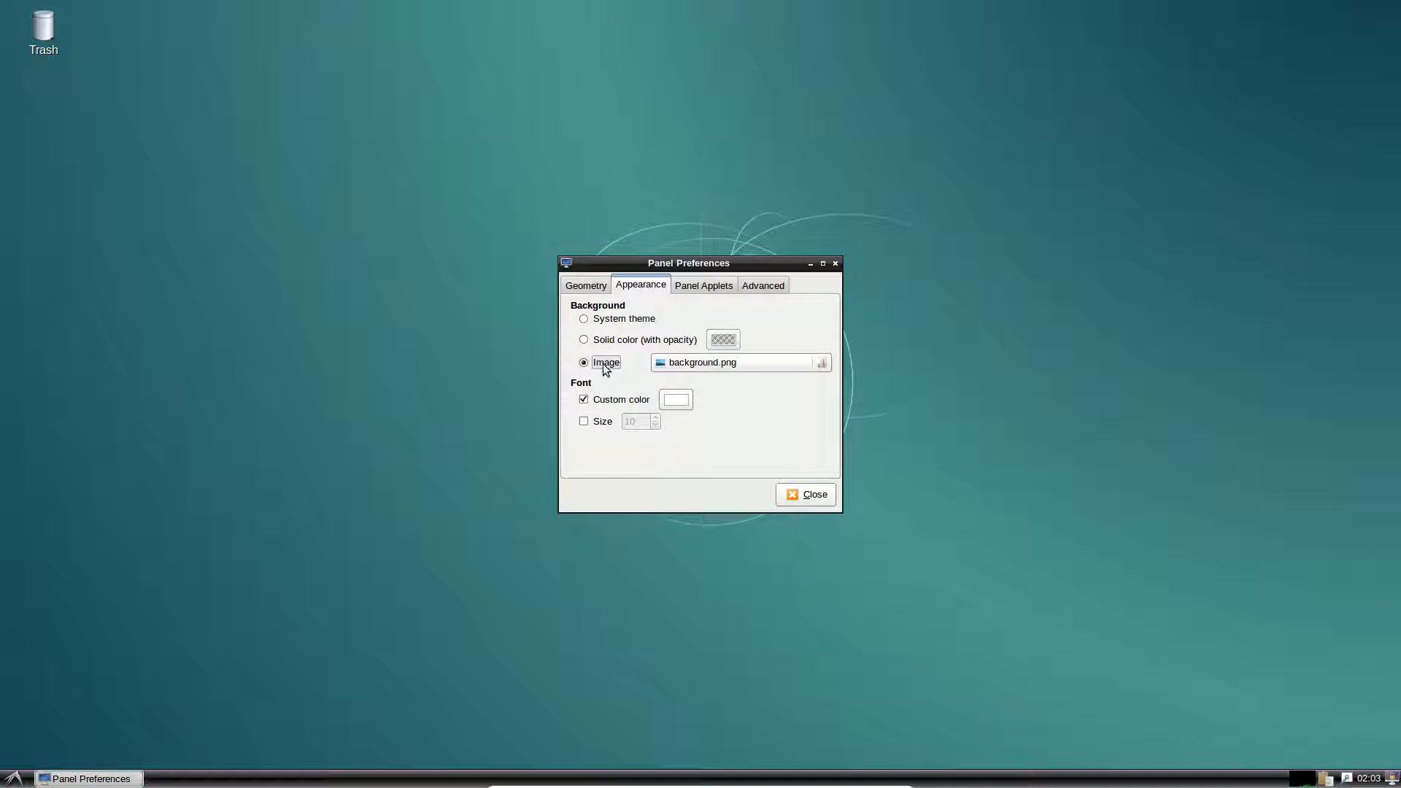
{"action": "mouse_move", "coordinate": [763, 338]}
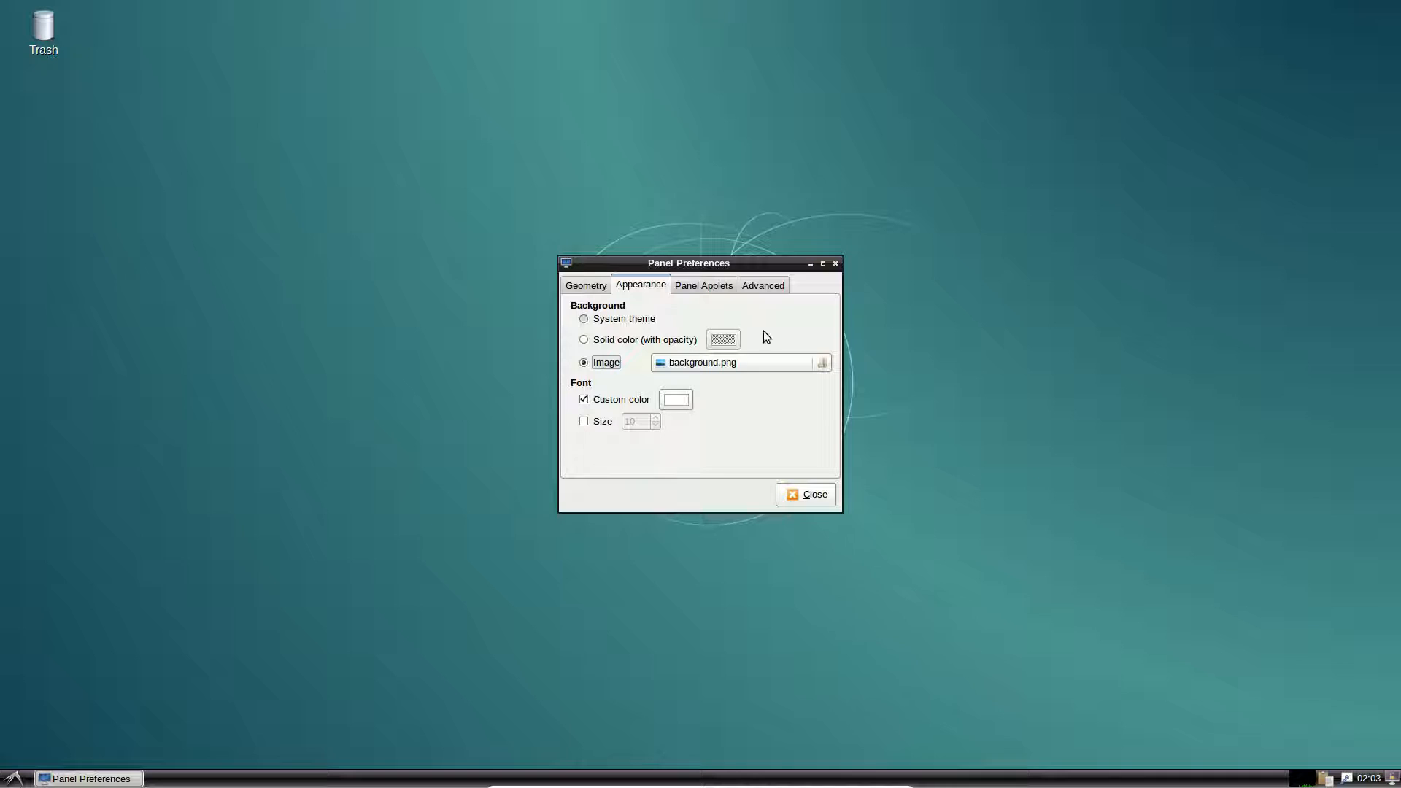
{"action": "left_click", "coordinate": [584, 319]}
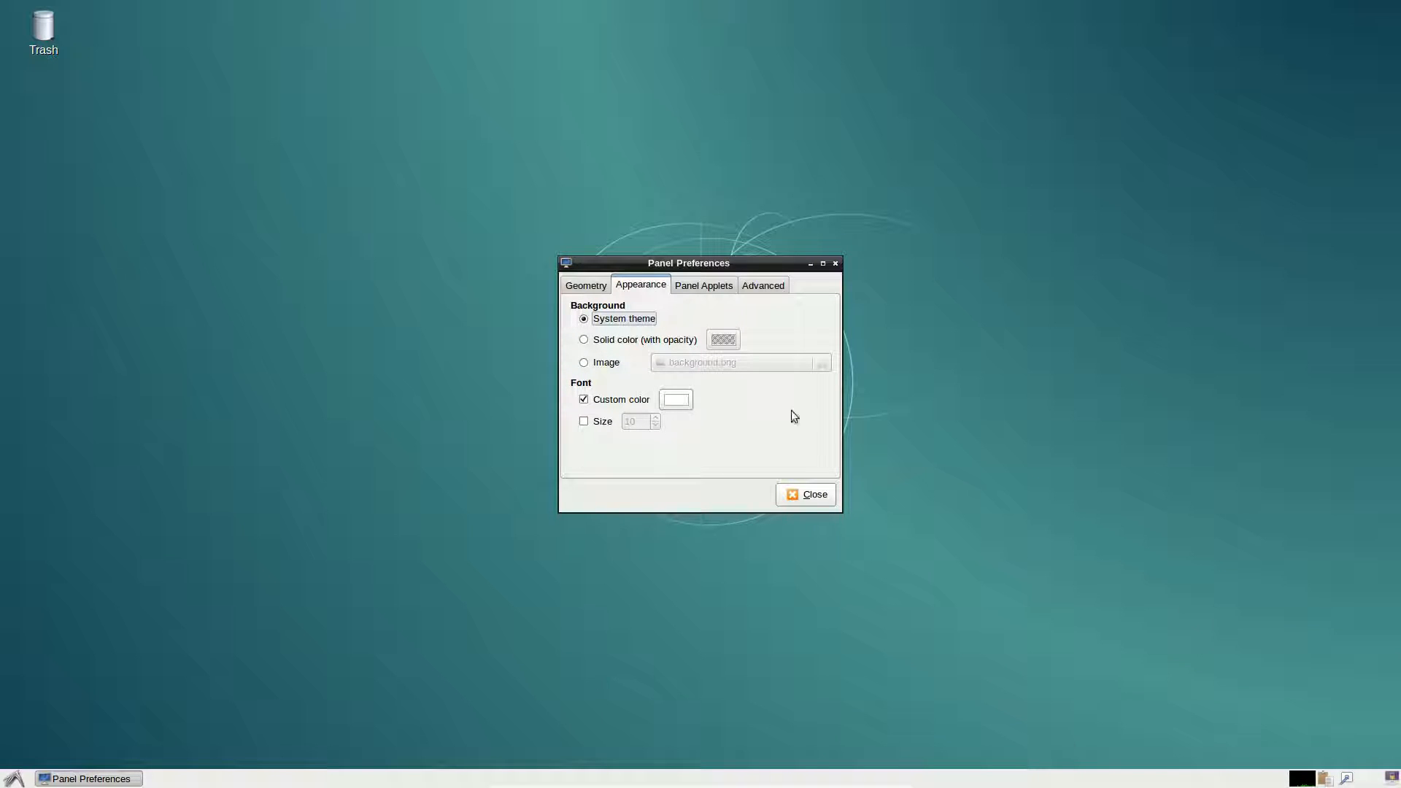
{"action": "left_click", "coordinate": [703, 284]}
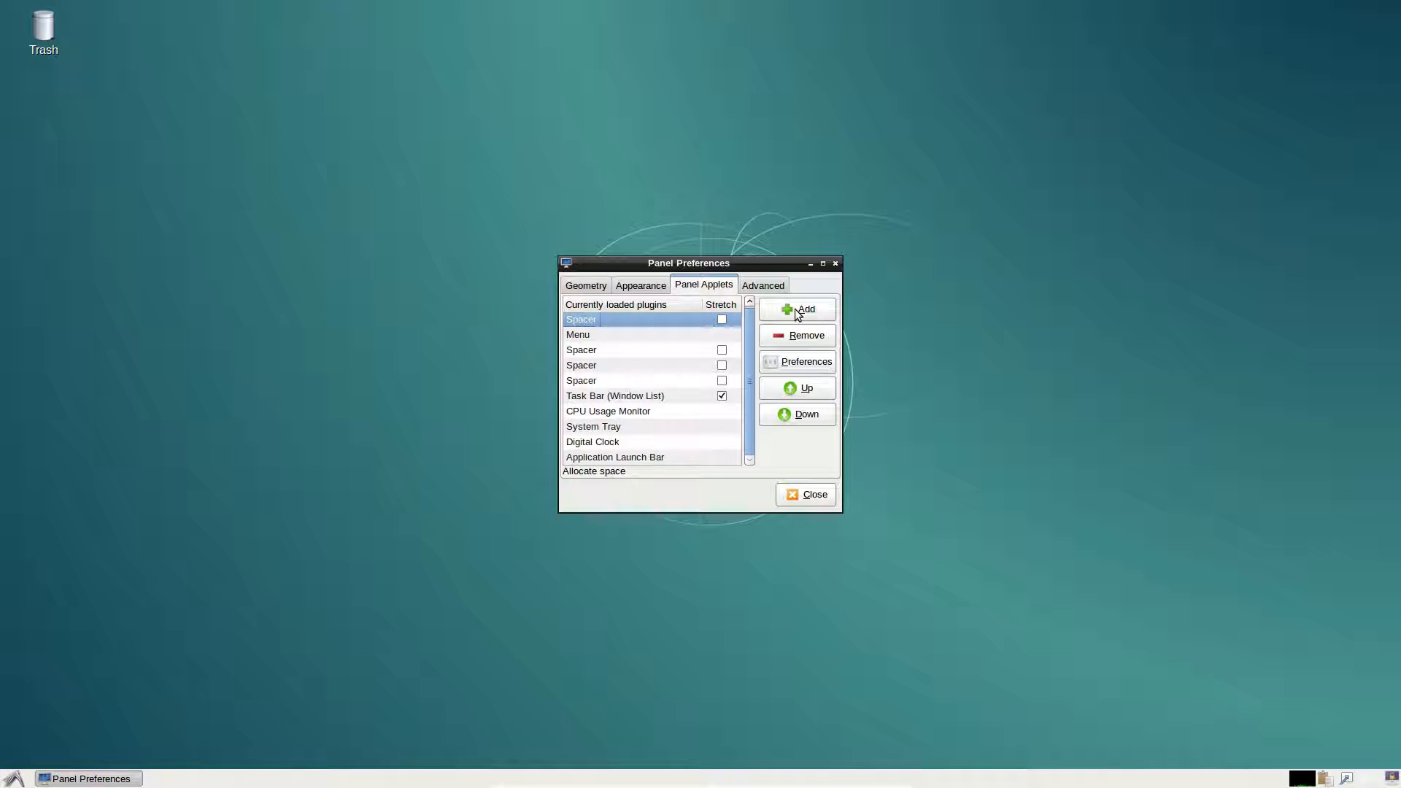
Add a CPU Usage Monitor applet to the main panel's plugin list
{"action": "left_click", "coordinate": [801, 308]}
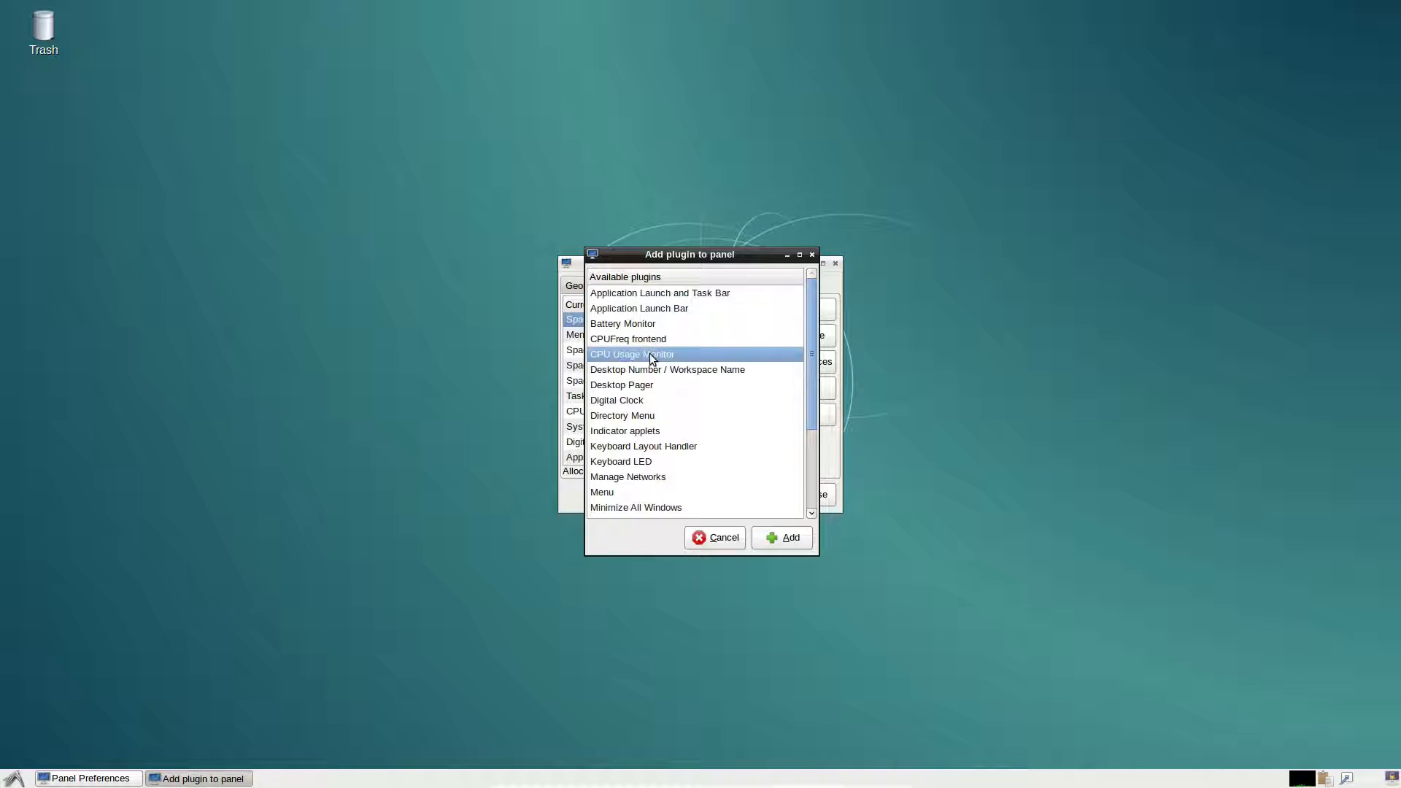
{"action": "left_click", "coordinate": [780, 537]}
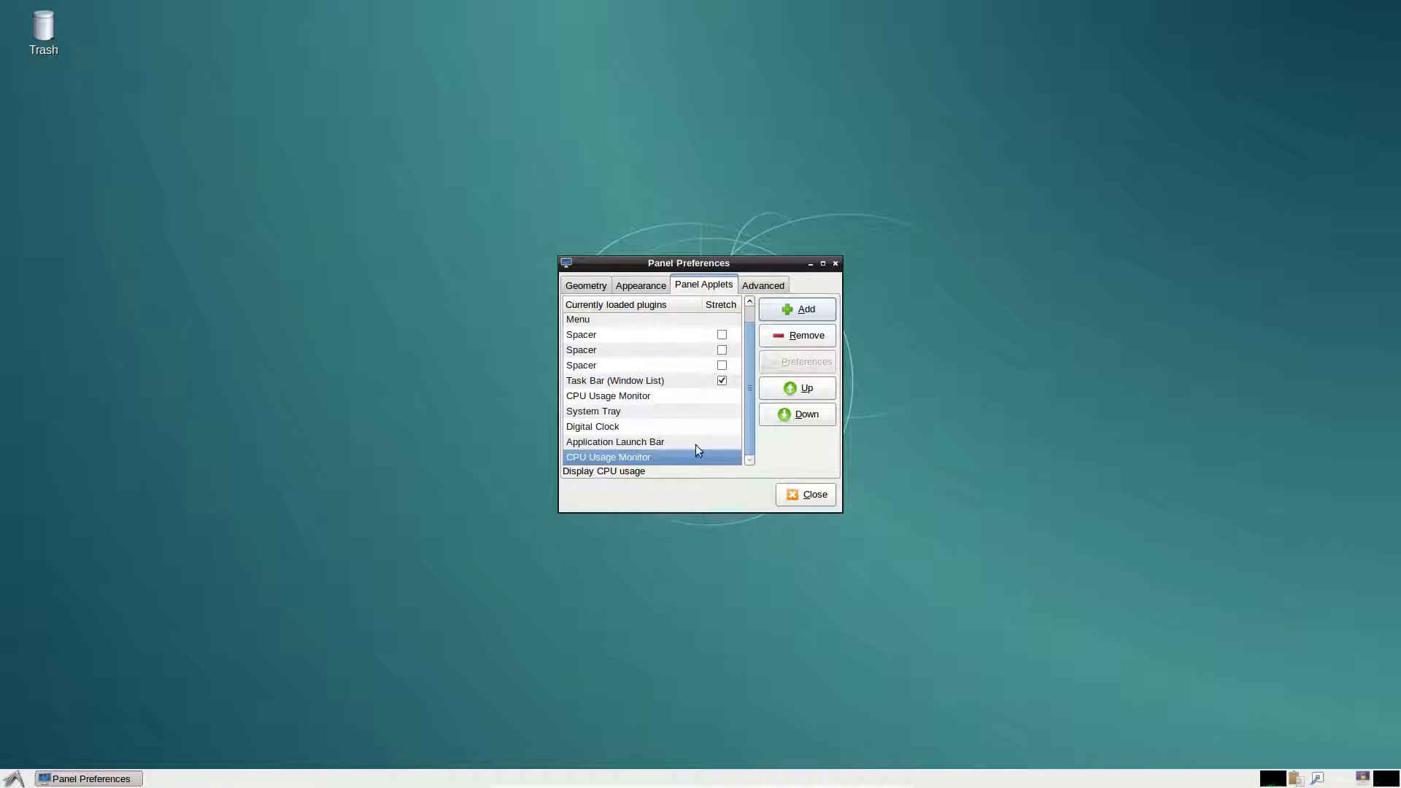
{"action": "left_click", "coordinate": [592, 427]}
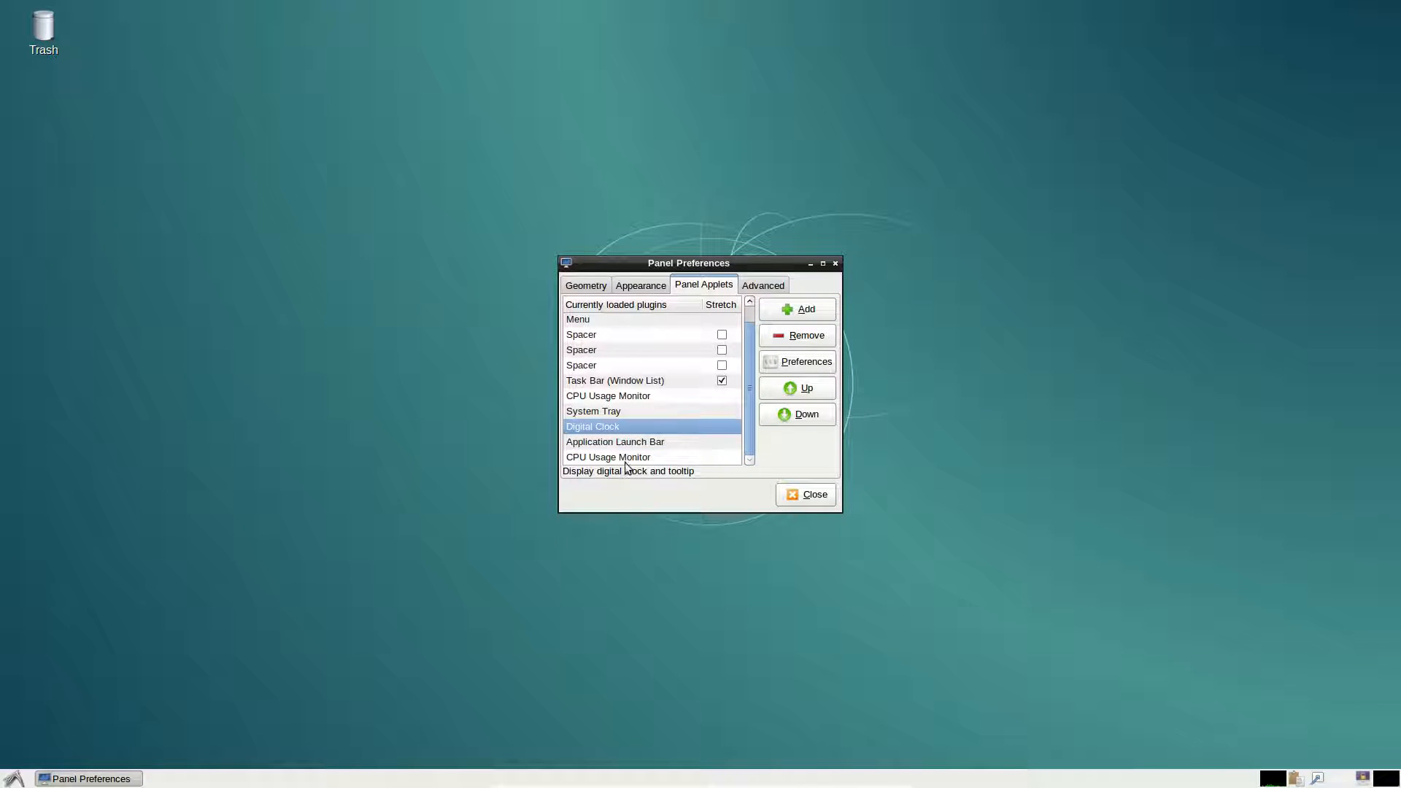
Move the extra side panel to the Top edge via its Panel Settings
{"action": "right_click", "coordinate": [1304, 776]}
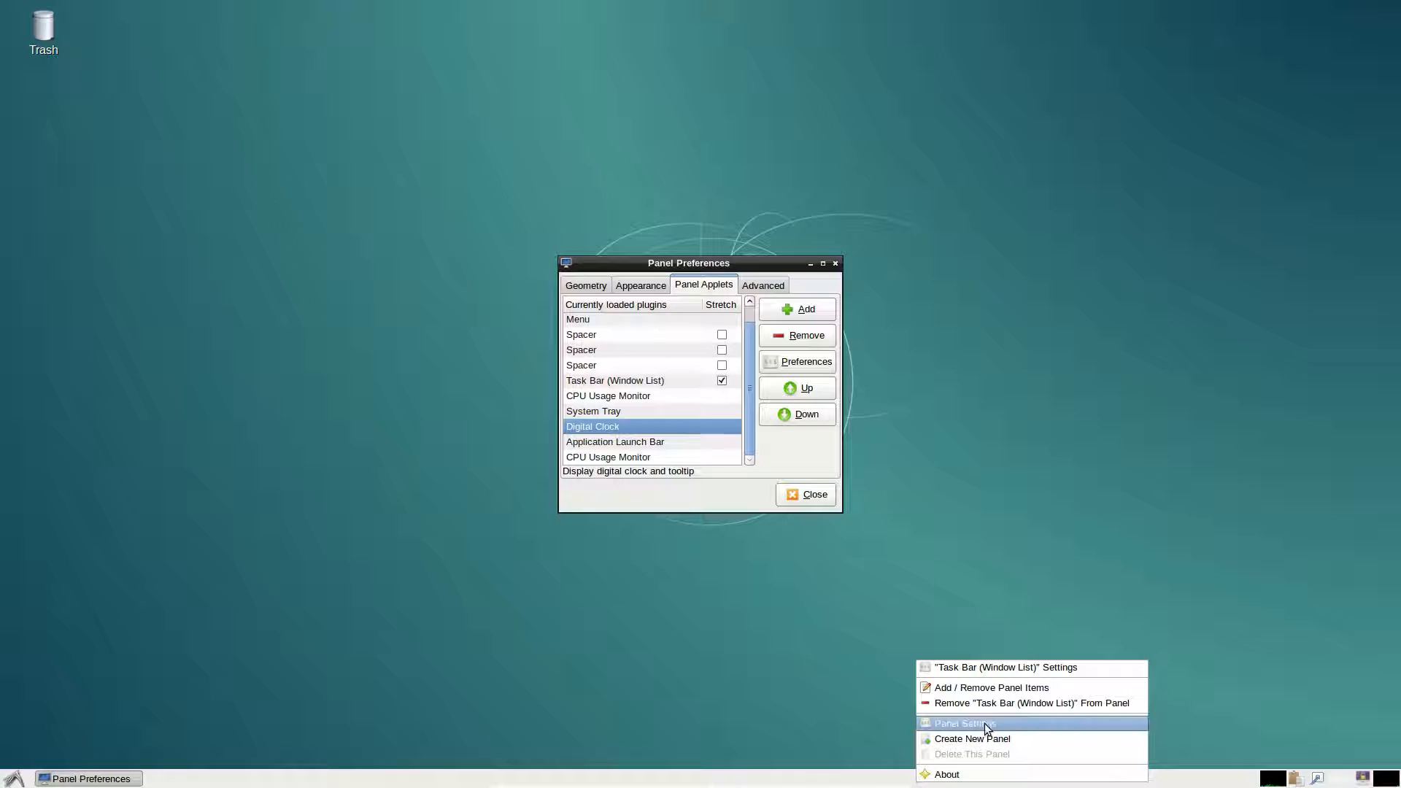
{"action": "left_click", "coordinate": [963, 722]}
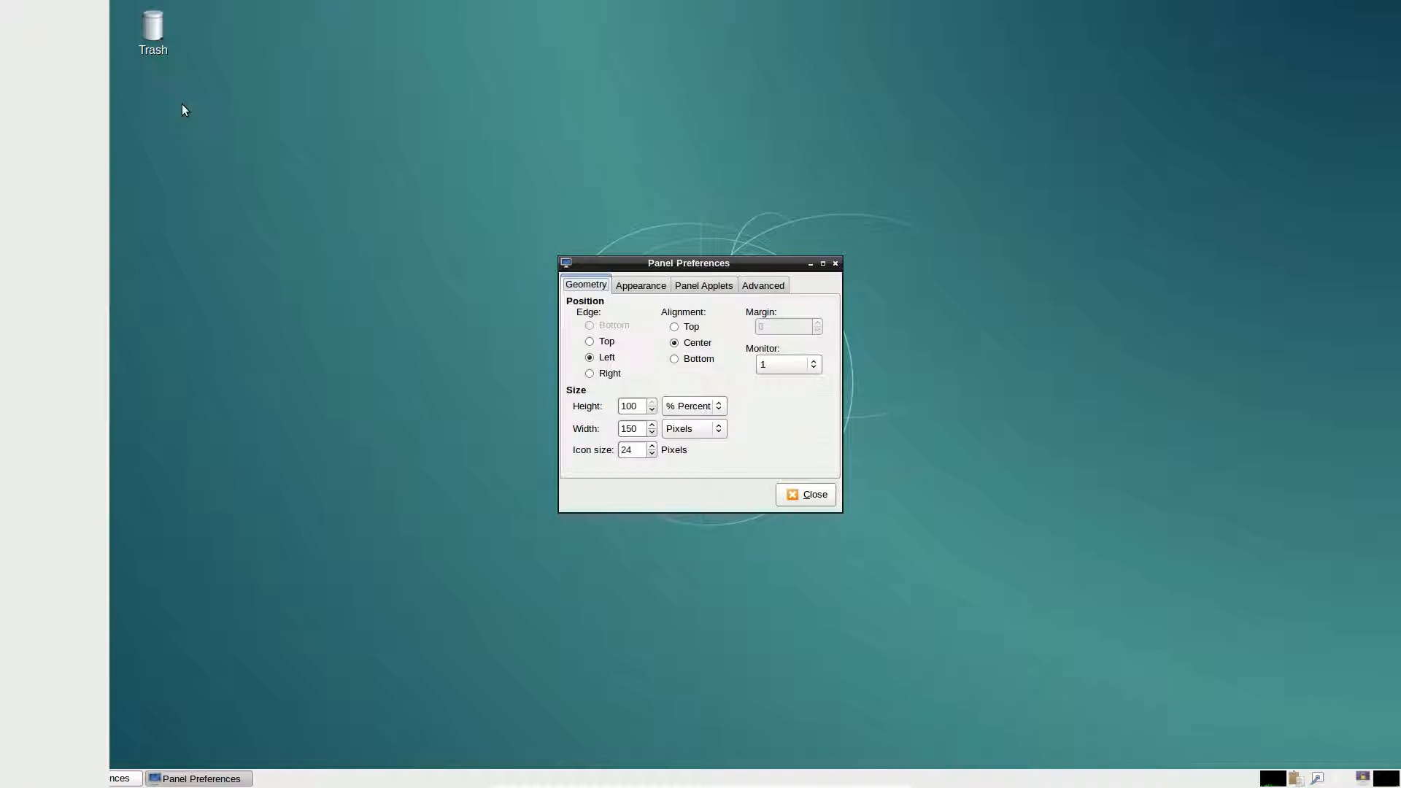
{"action": "mouse_move", "coordinate": [307, 118]}
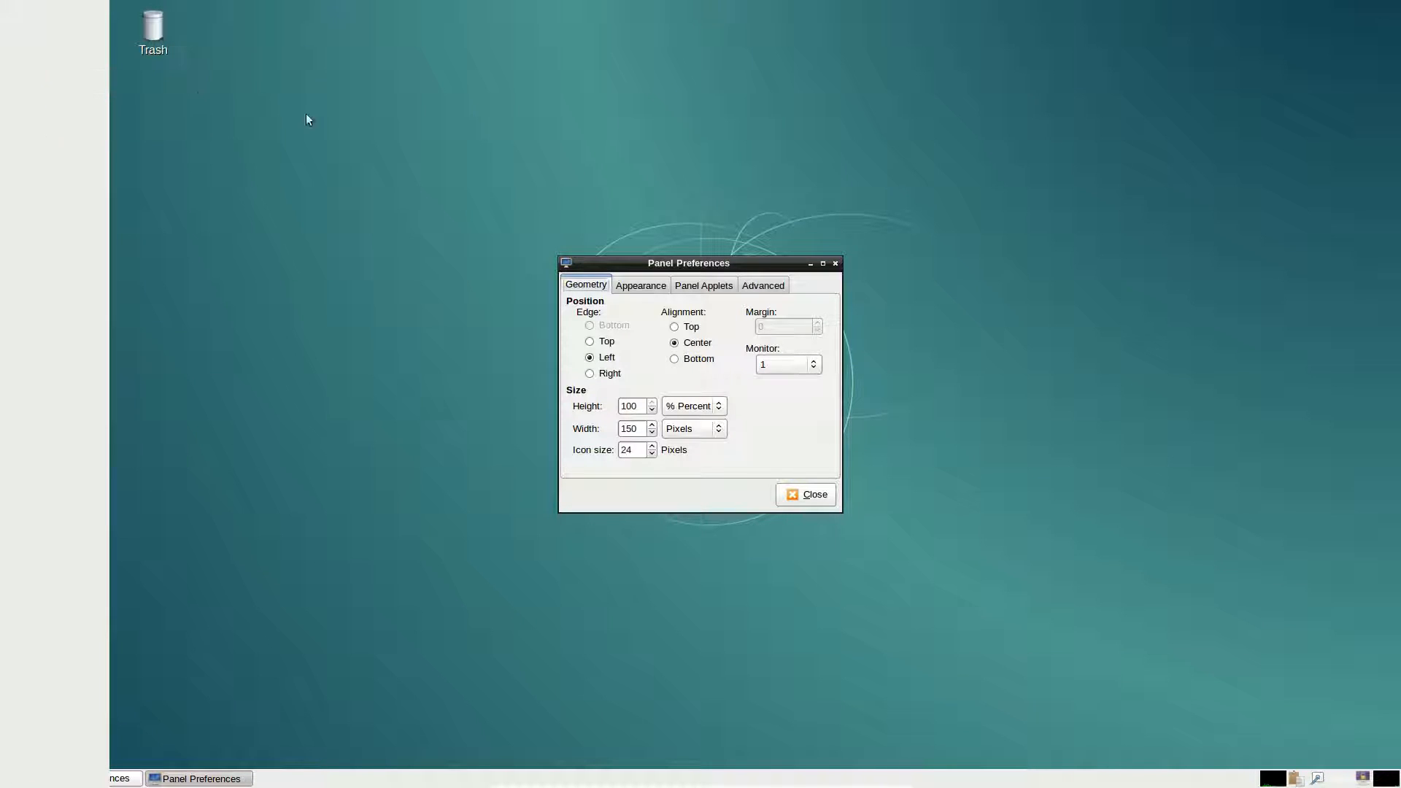
{"action": "left_click", "coordinate": [674, 326]}
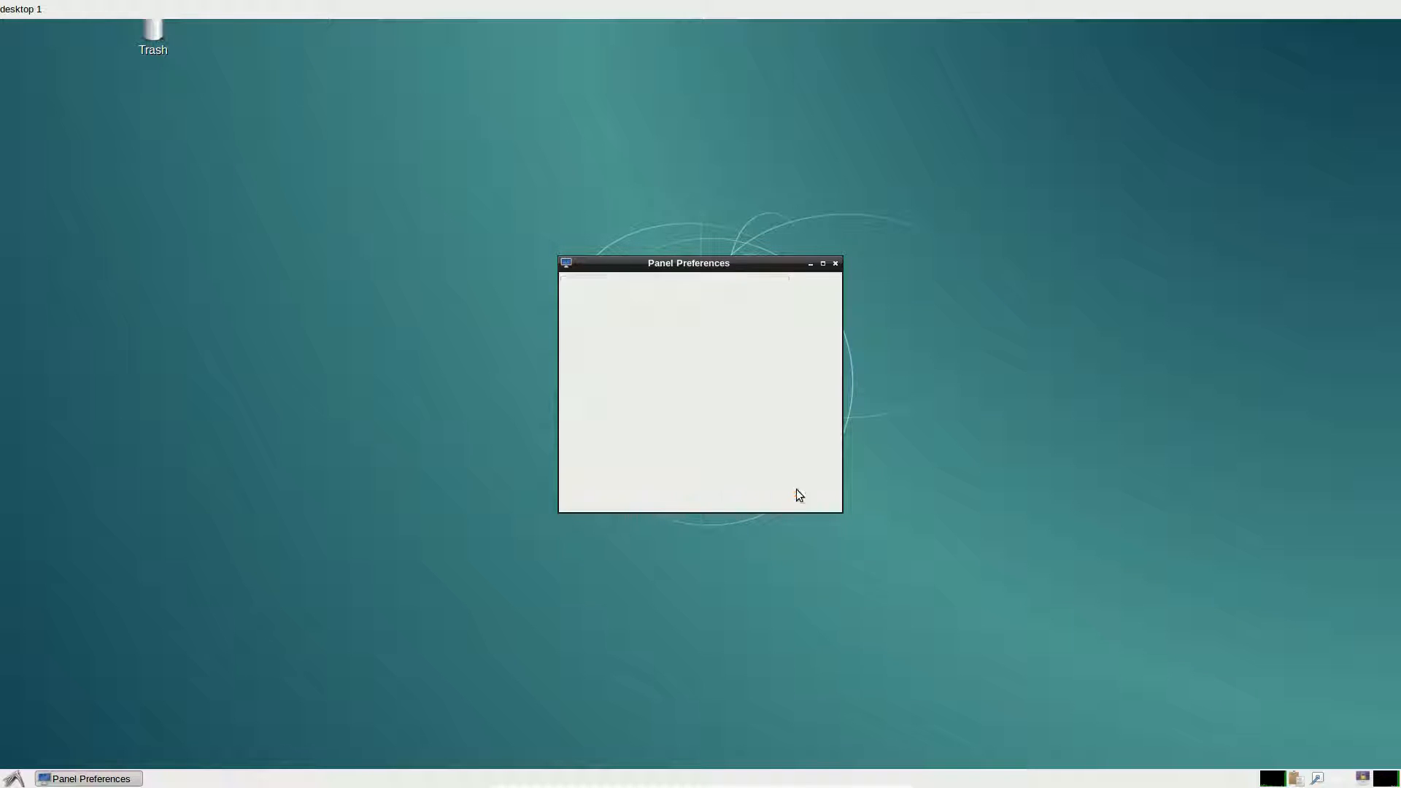
Close Panel Preferences, leaving the new top panel on the desktop
{"action": "left_click", "coordinate": [835, 263]}
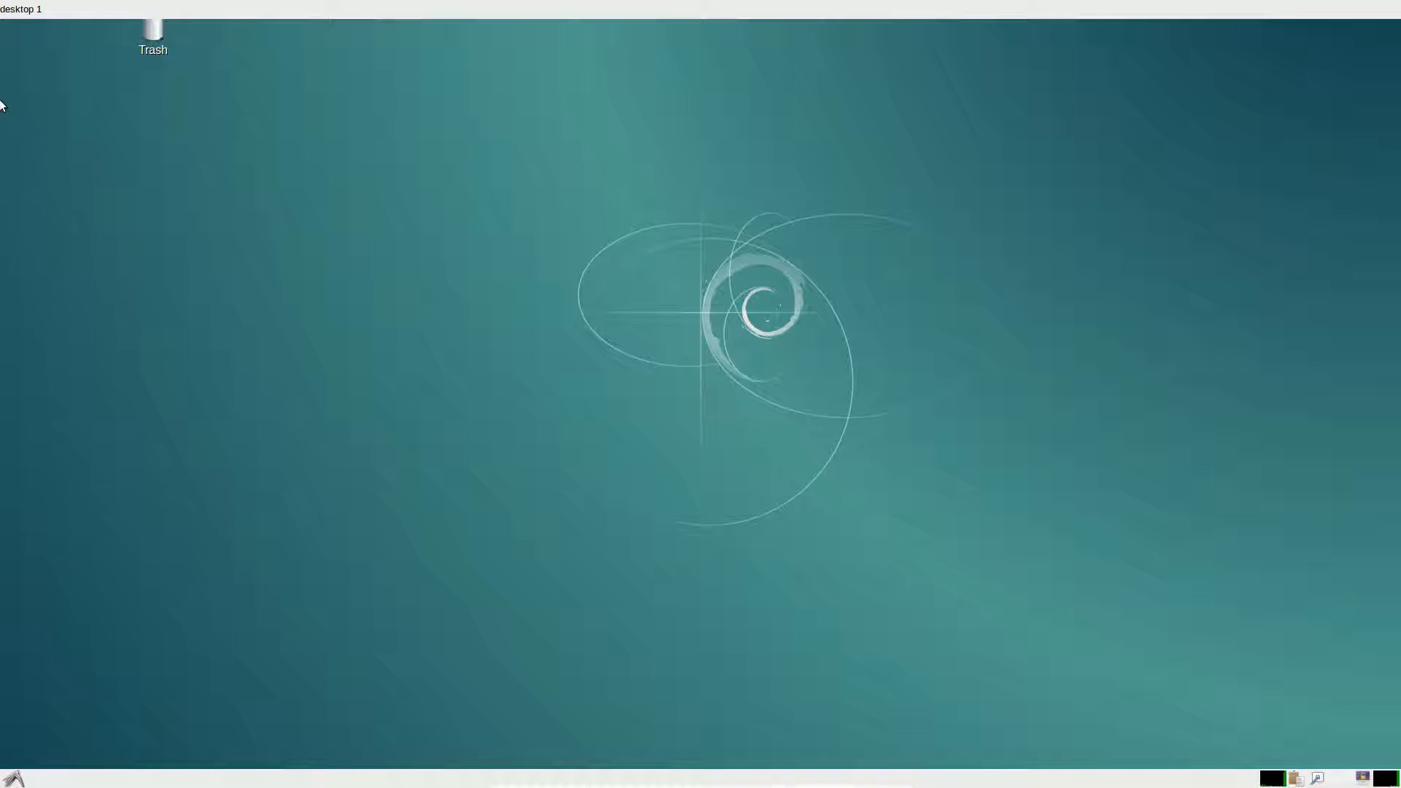
{"action": "mouse_move", "coordinate": [475, 450]}
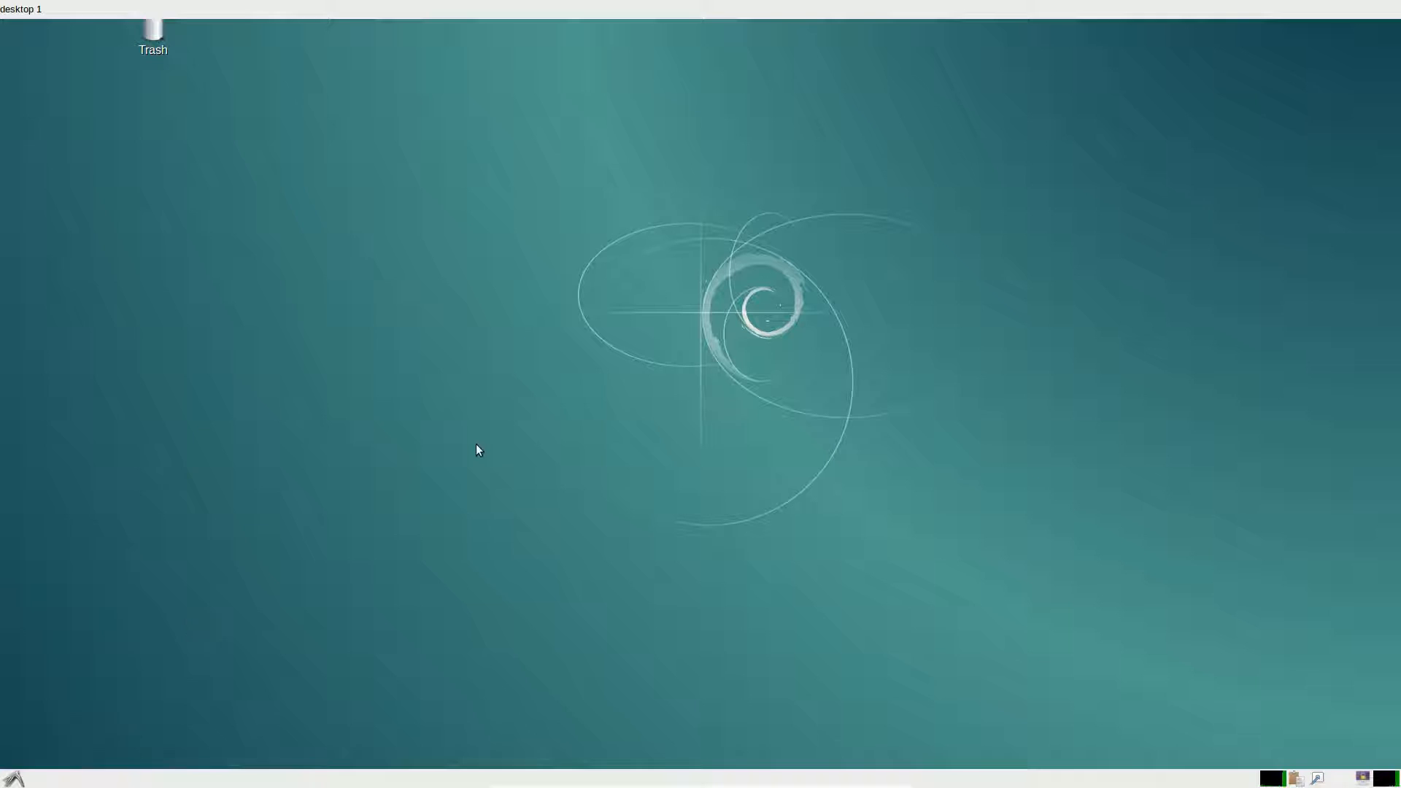
{"action": "mouse_move", "coordinate": [480, 433]}
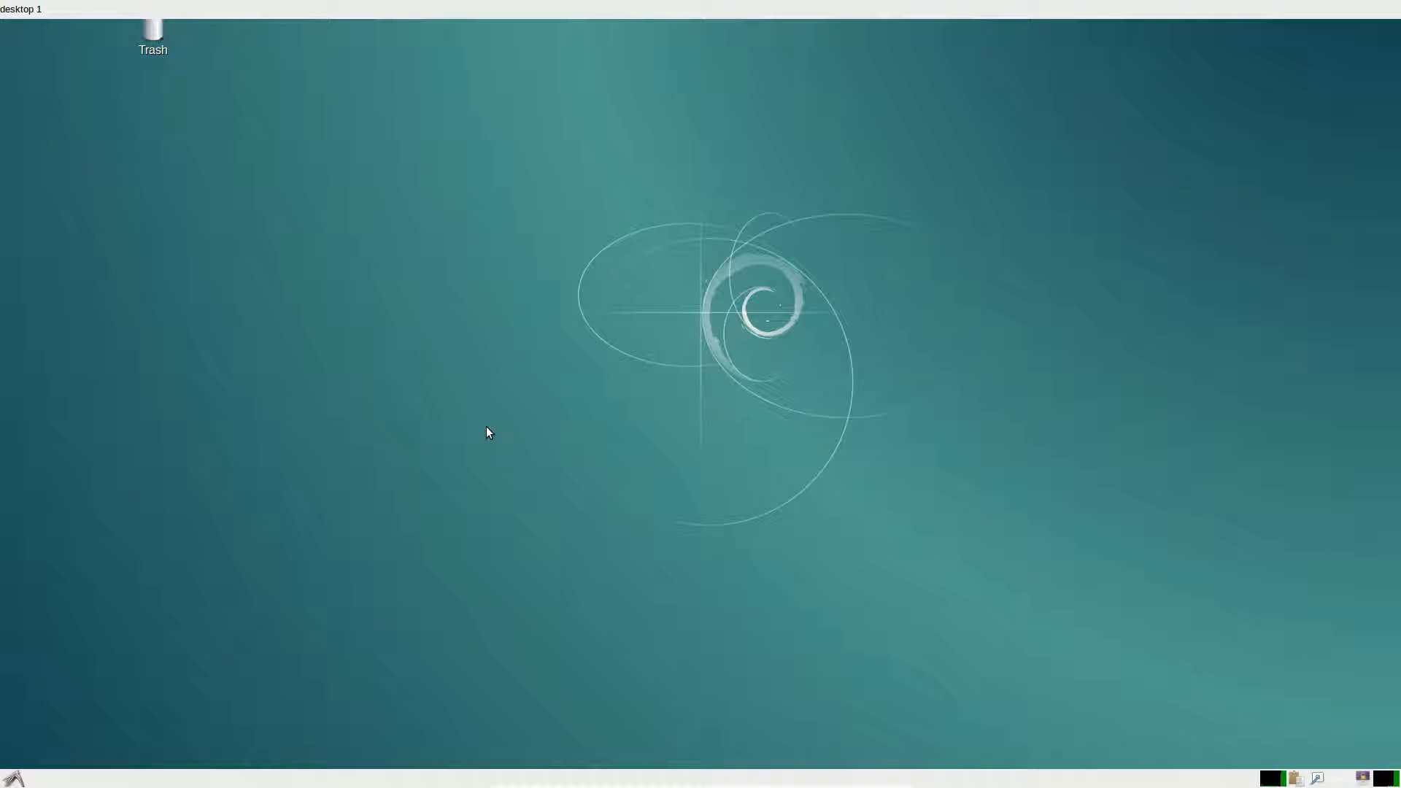
{"action": "mouse_move", "coordinate": [577, 398]}
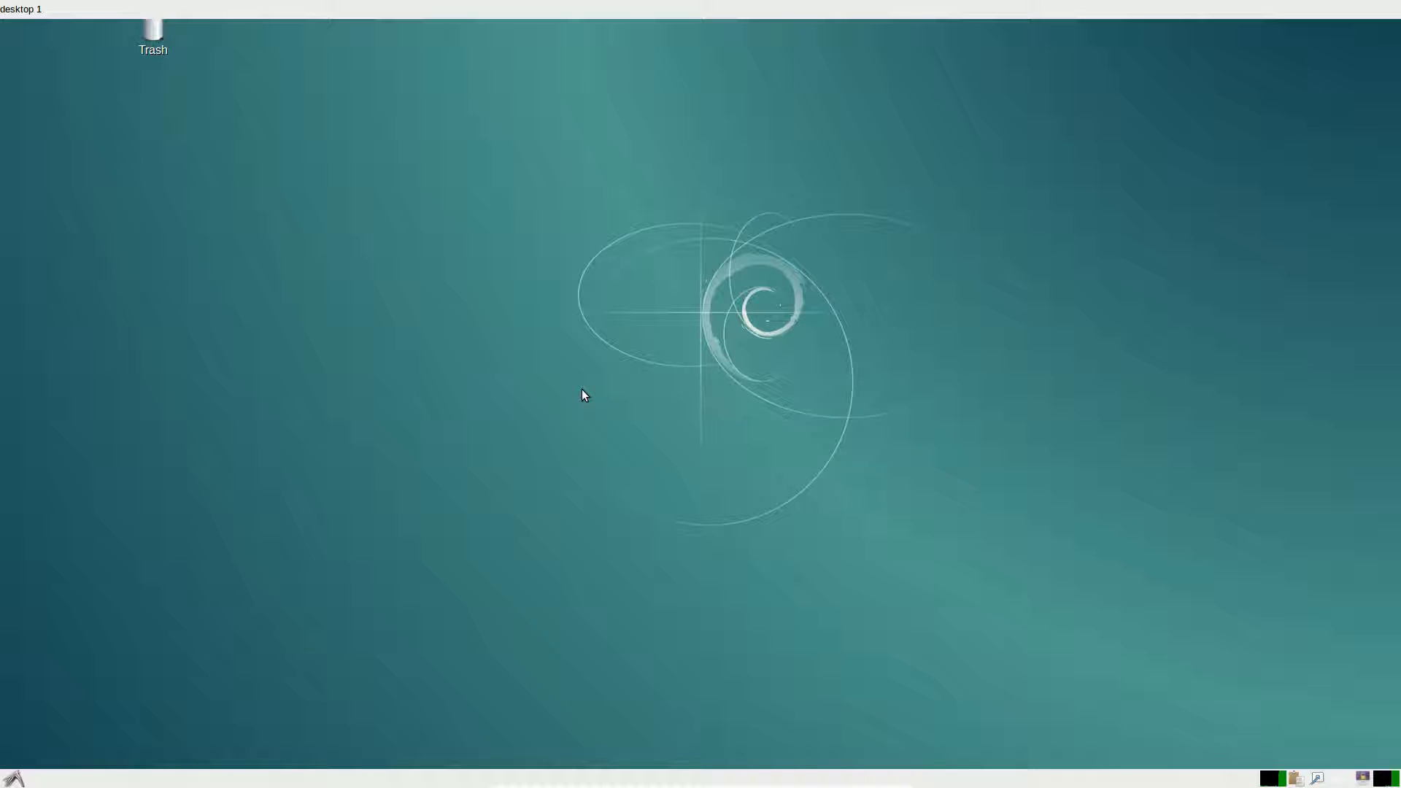
{"action": "mouse_move", "coordinate": [632, 385]}
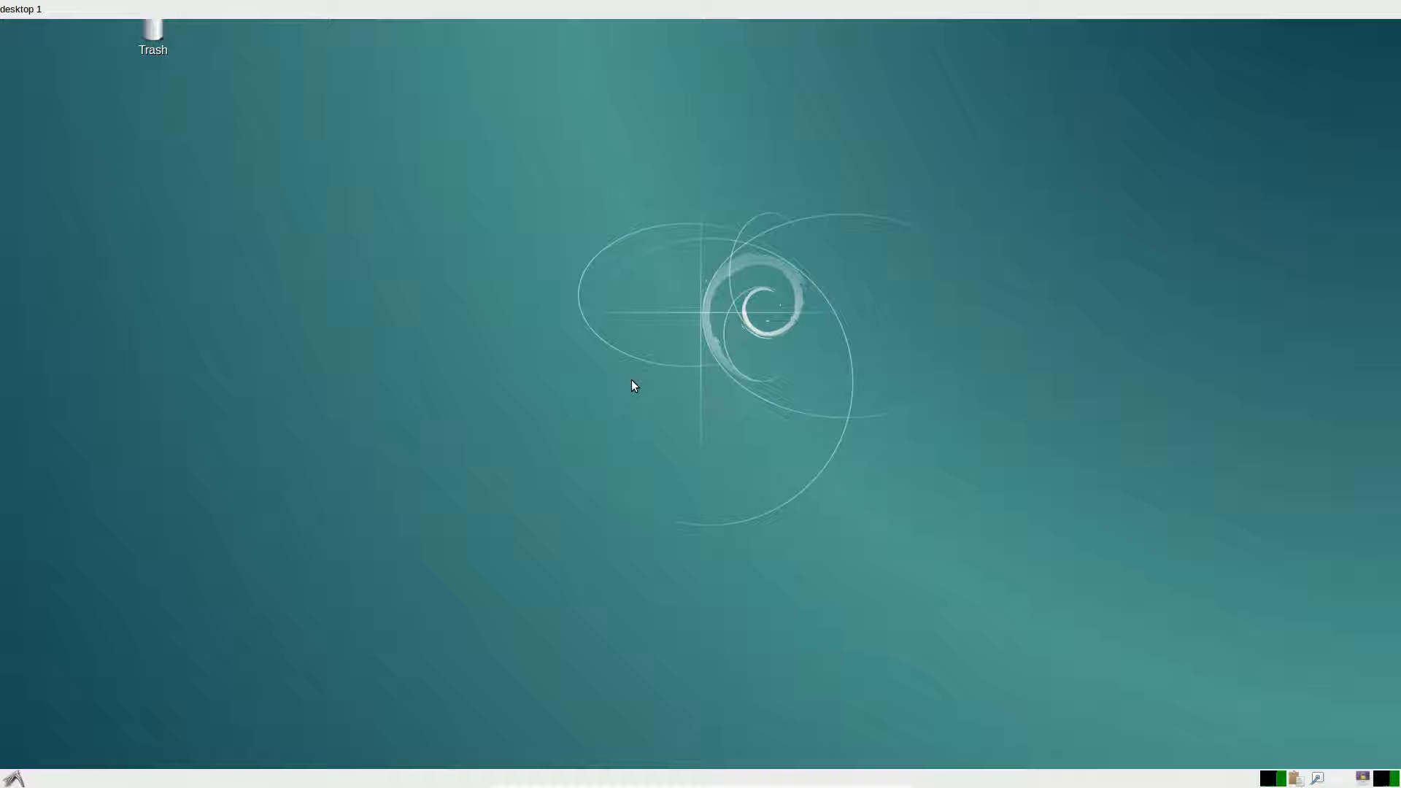
{"action": "mouse_move", "coordinate": [639, 392]}
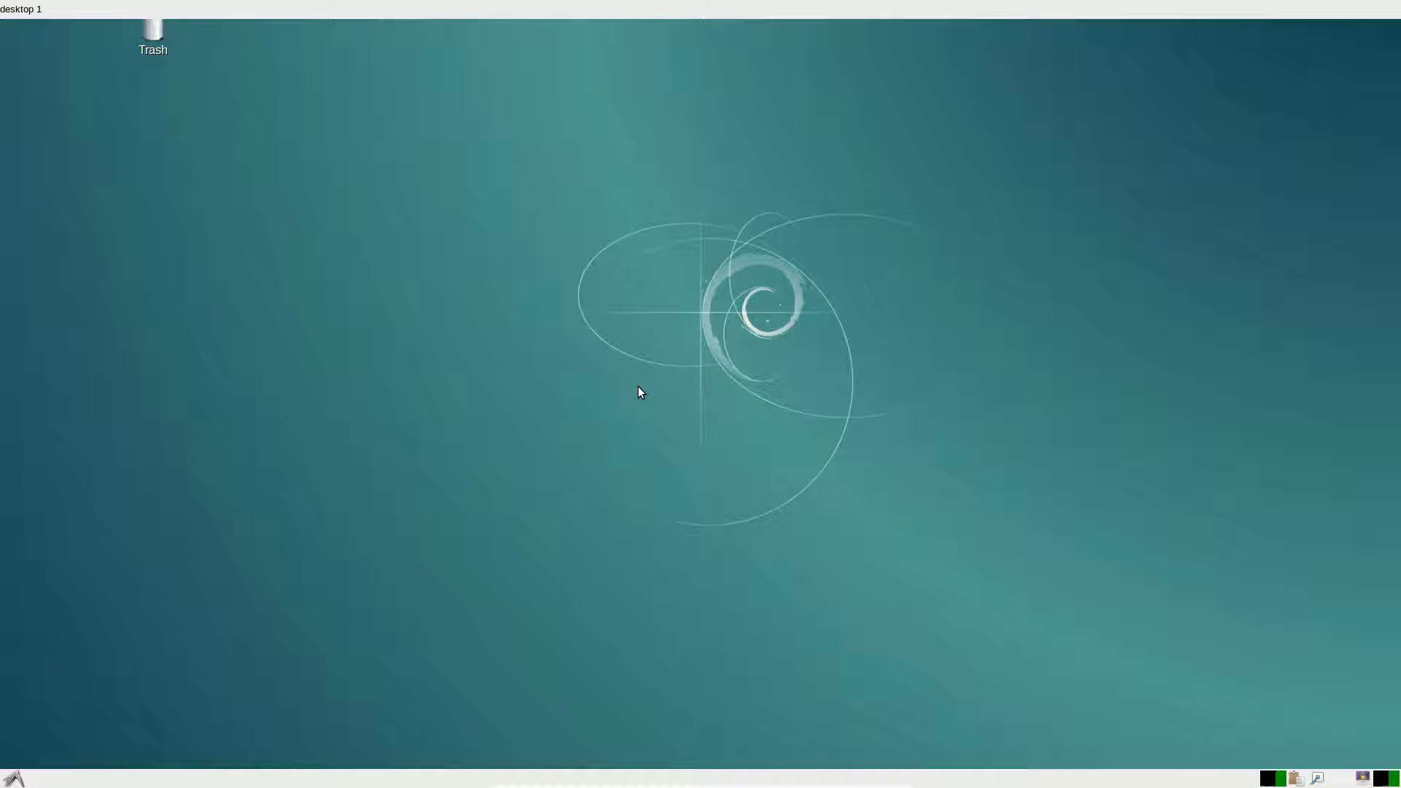
{"action": "mouse_move", "coordinate": [702, 334]}
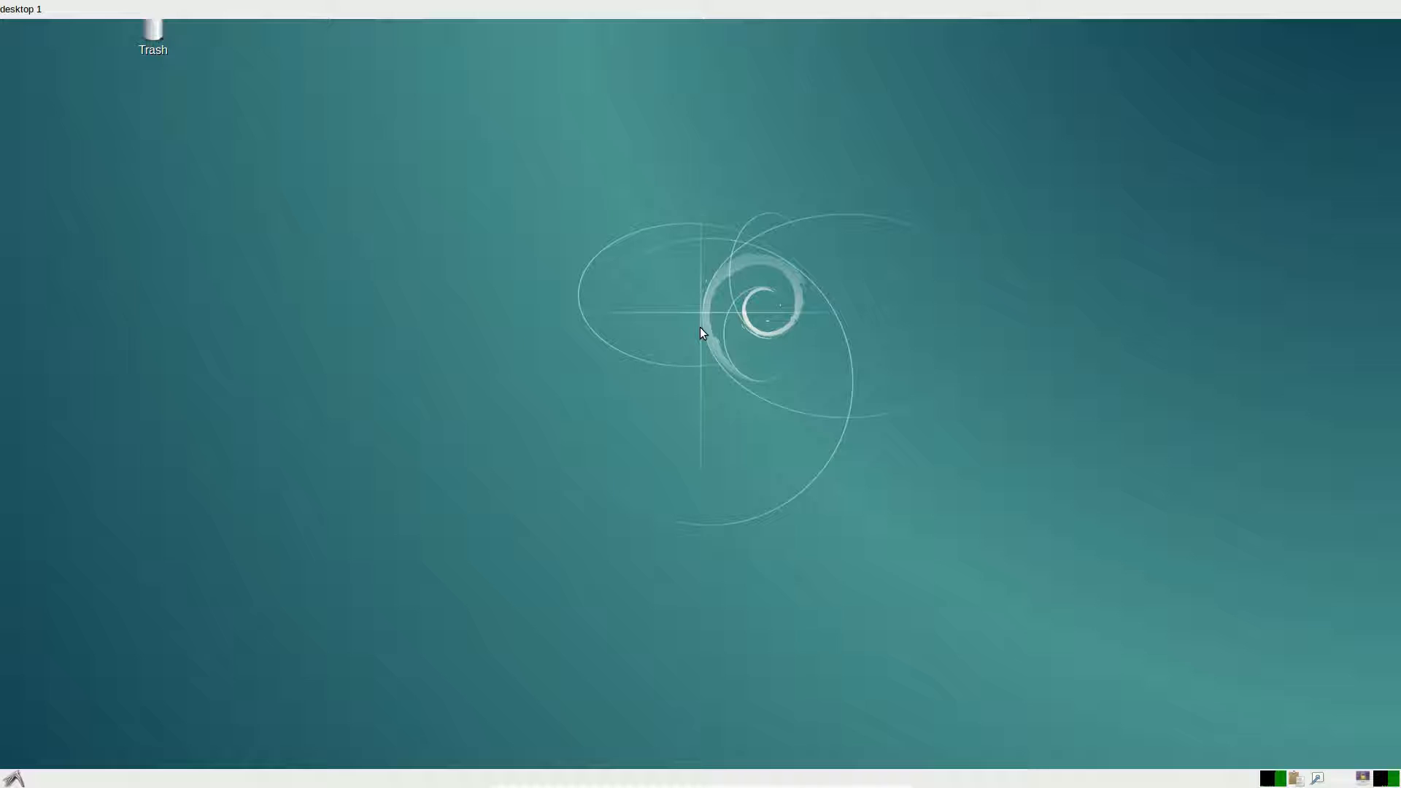
Run obconf and try the Onyx and Bear2 window themes
{"action": "type", "text": "ob"}
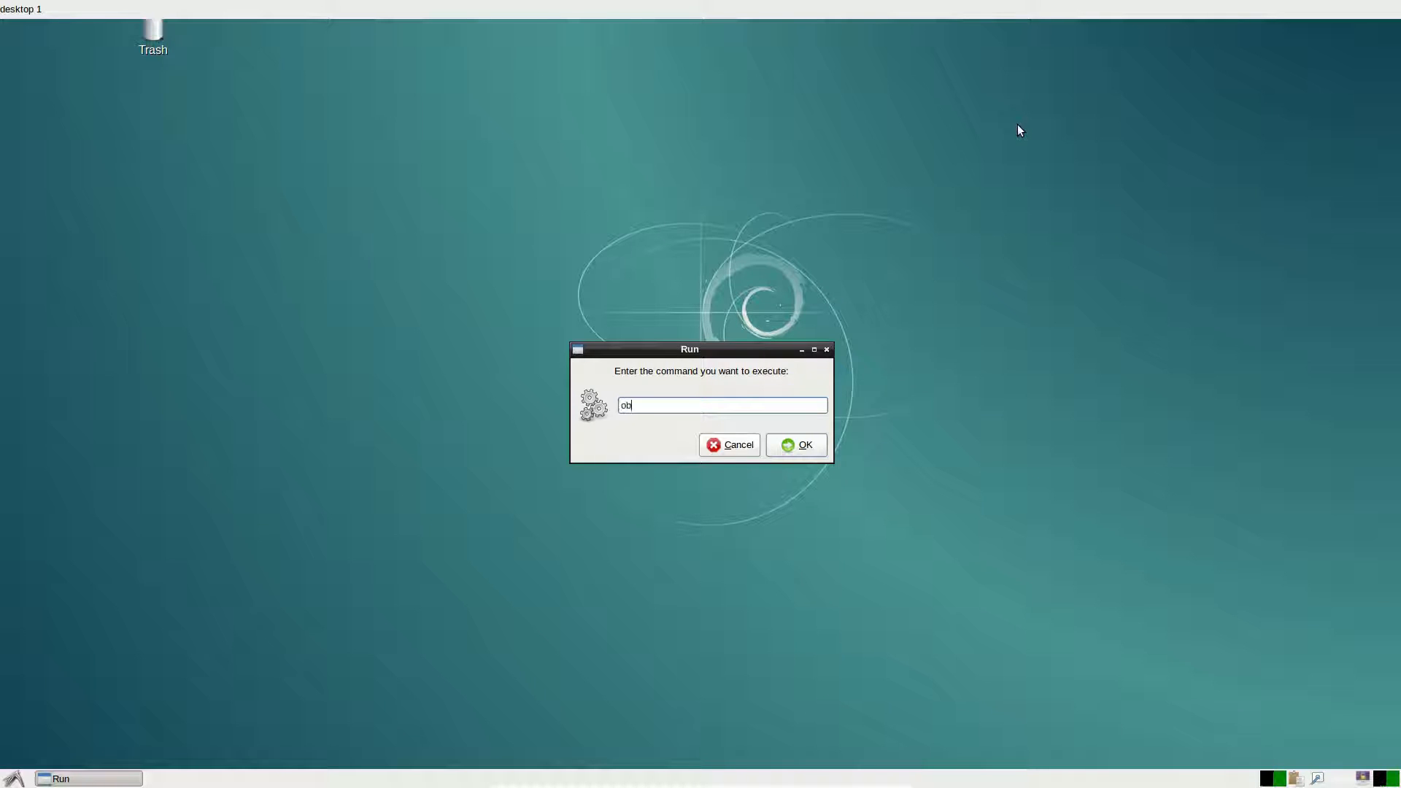
{"action": "type", "text": "co"}
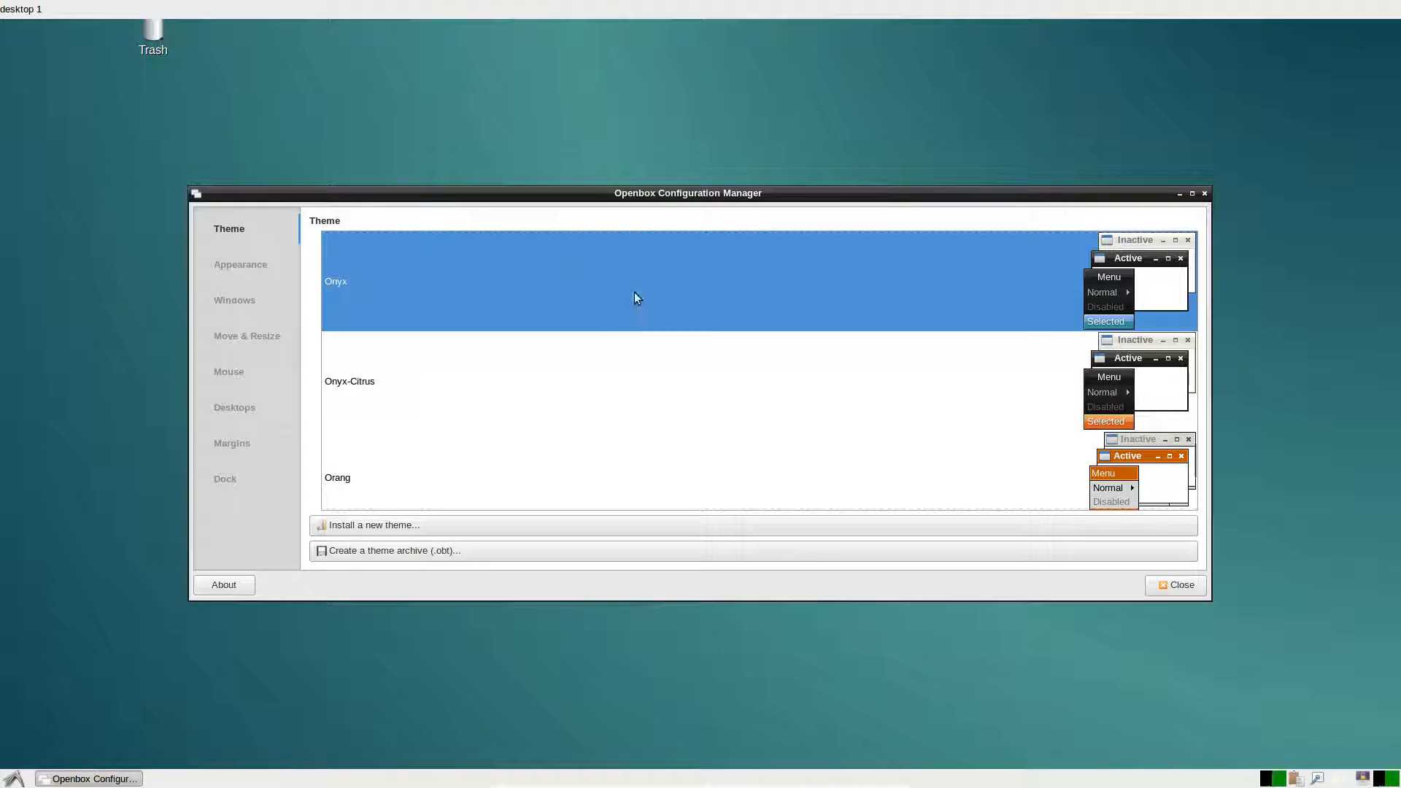
{"action": "left_click", "coordinate": [337, 462]}
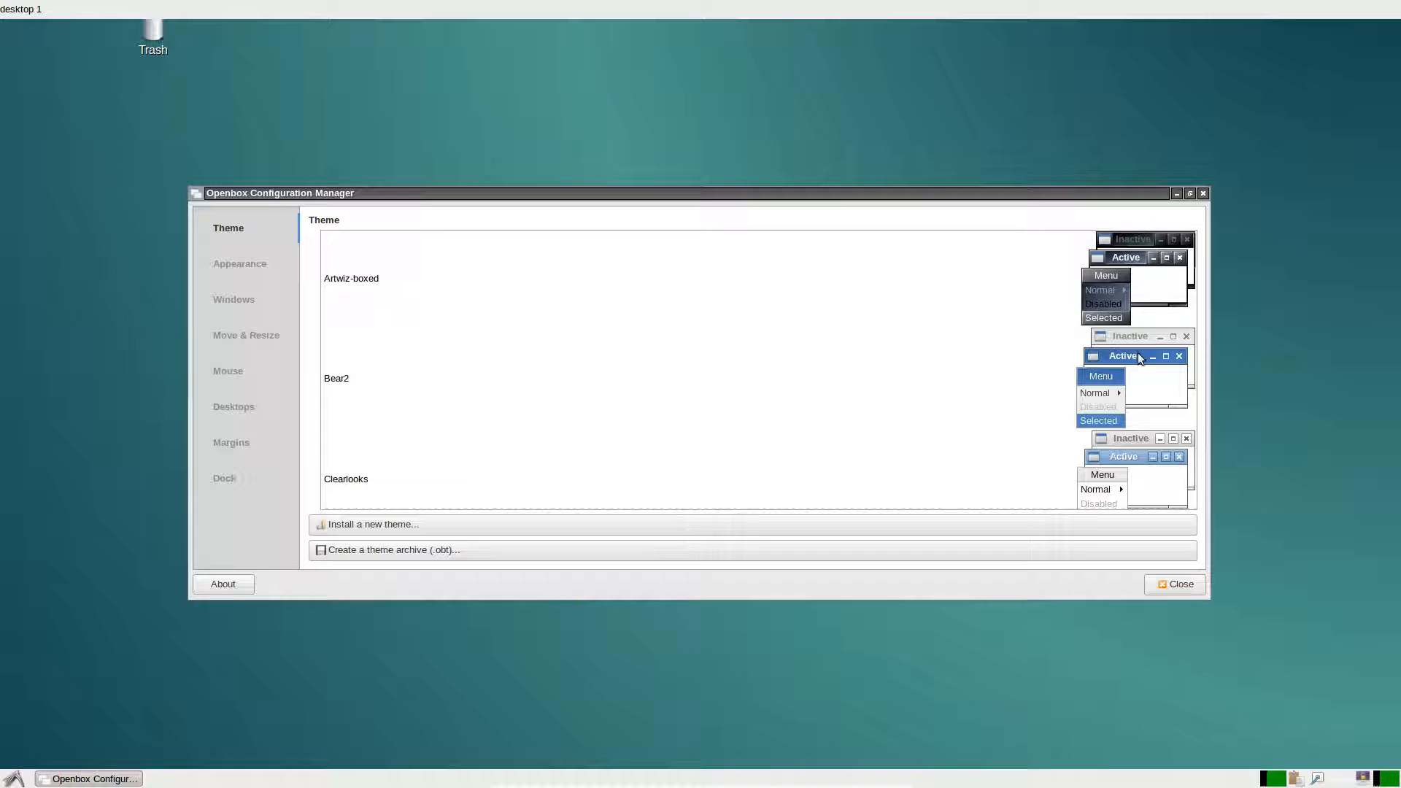
{"action": "left_click", "coordinate": [626, 379]}
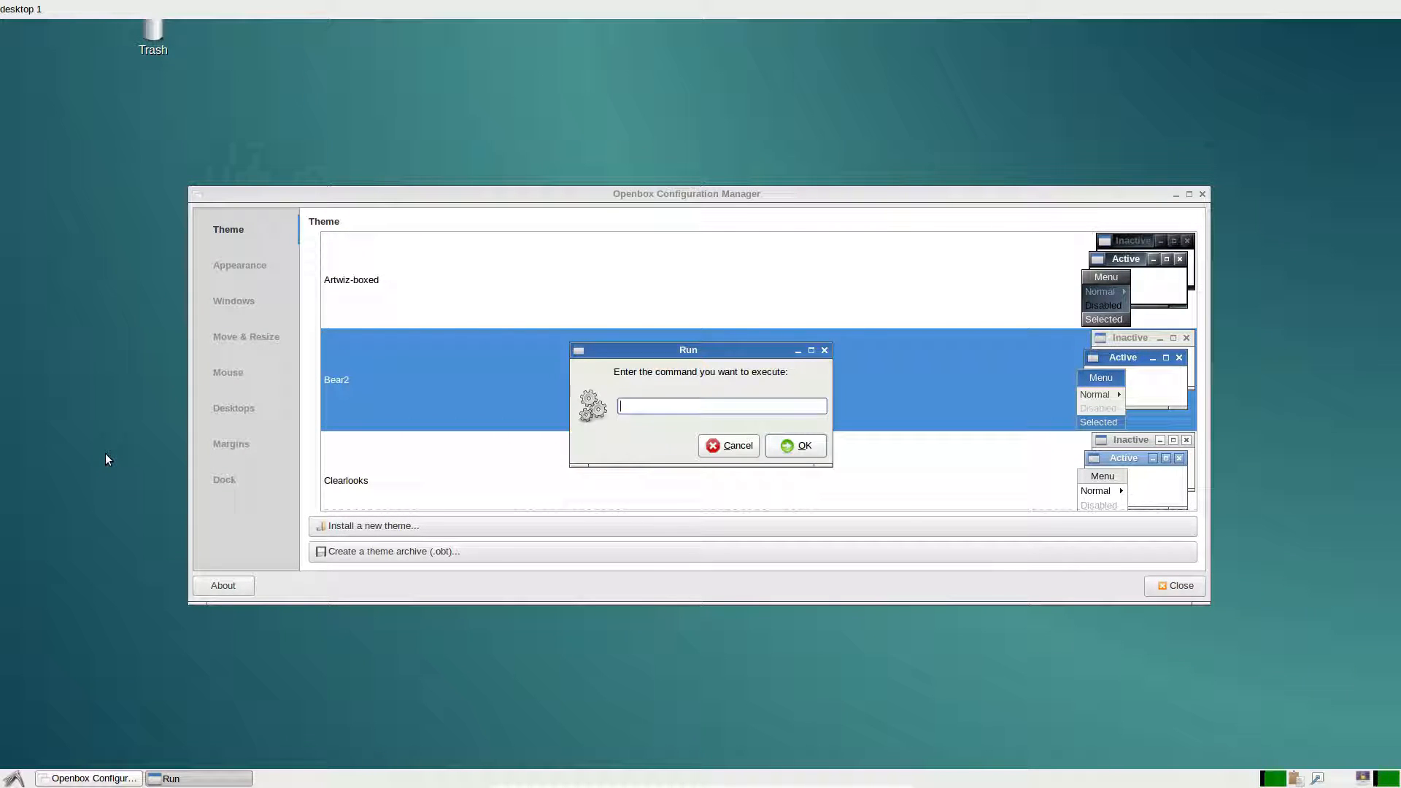
Run lxappearance and apply the BlueMenta widget theme
{"action": "type", "text": "lxappearance"}
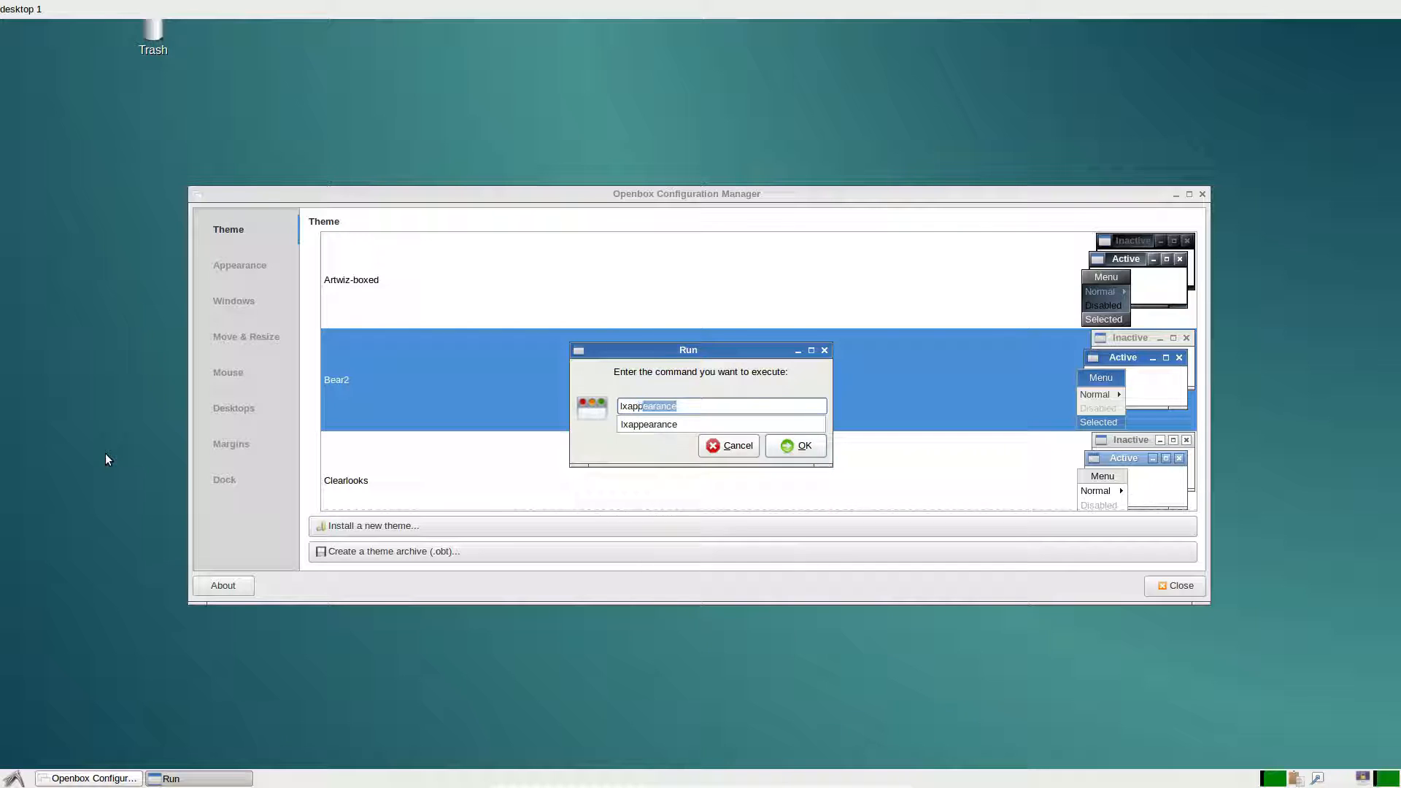
{"action": "left_click", "coordinate": [794, 445]}
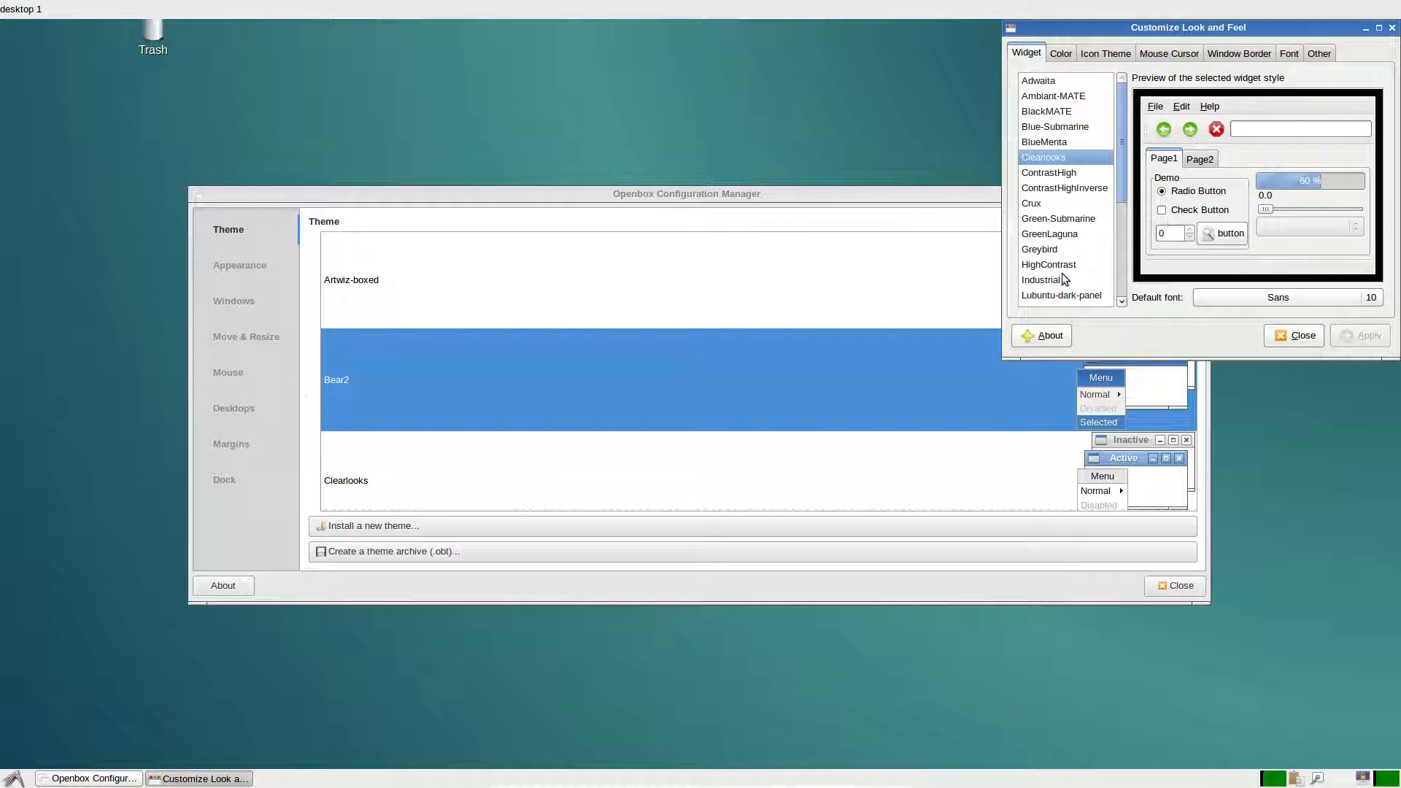
{"action": "scroll", "scroll_direction": "down", "scroll_amount": 3}
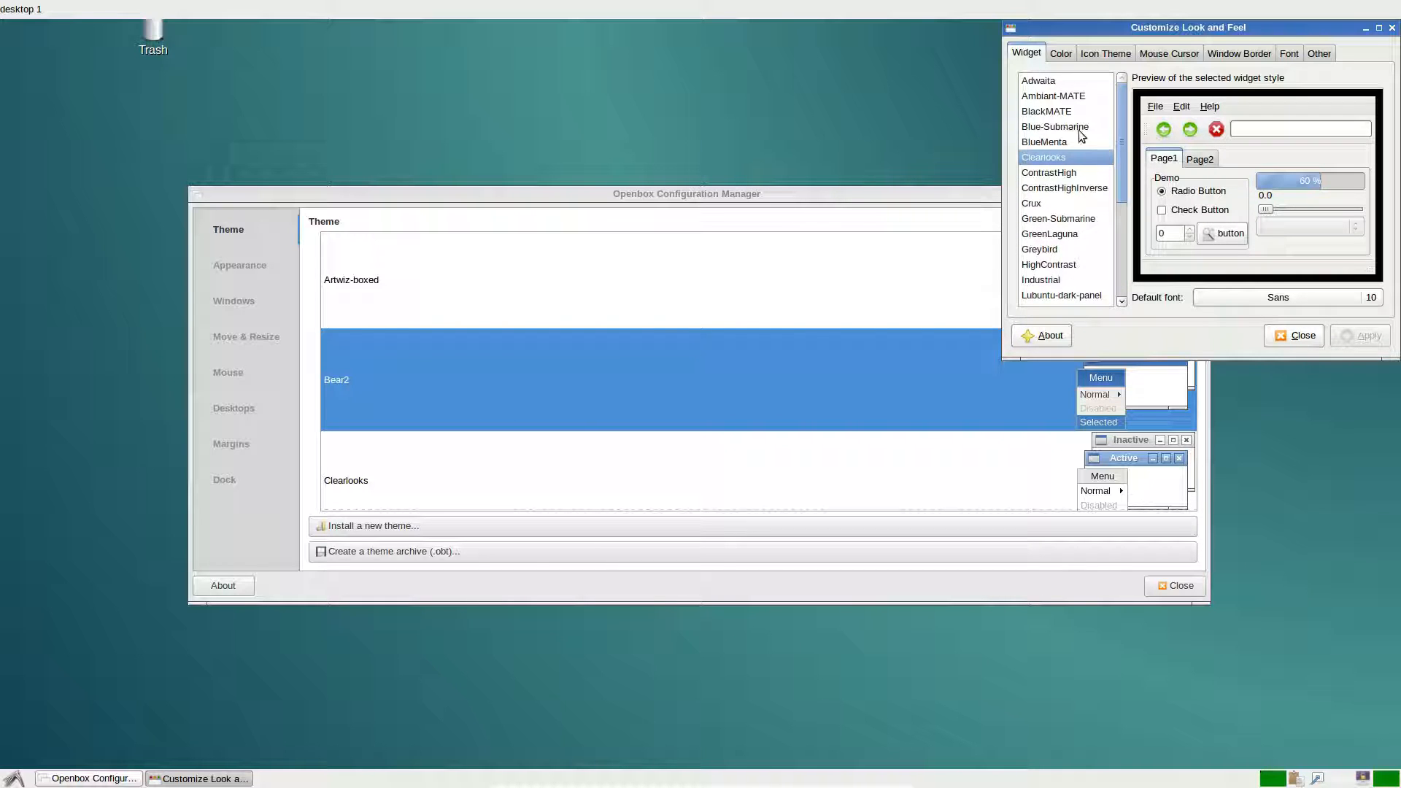
{"action": "left_click", "coordinate": [1043, 125]}
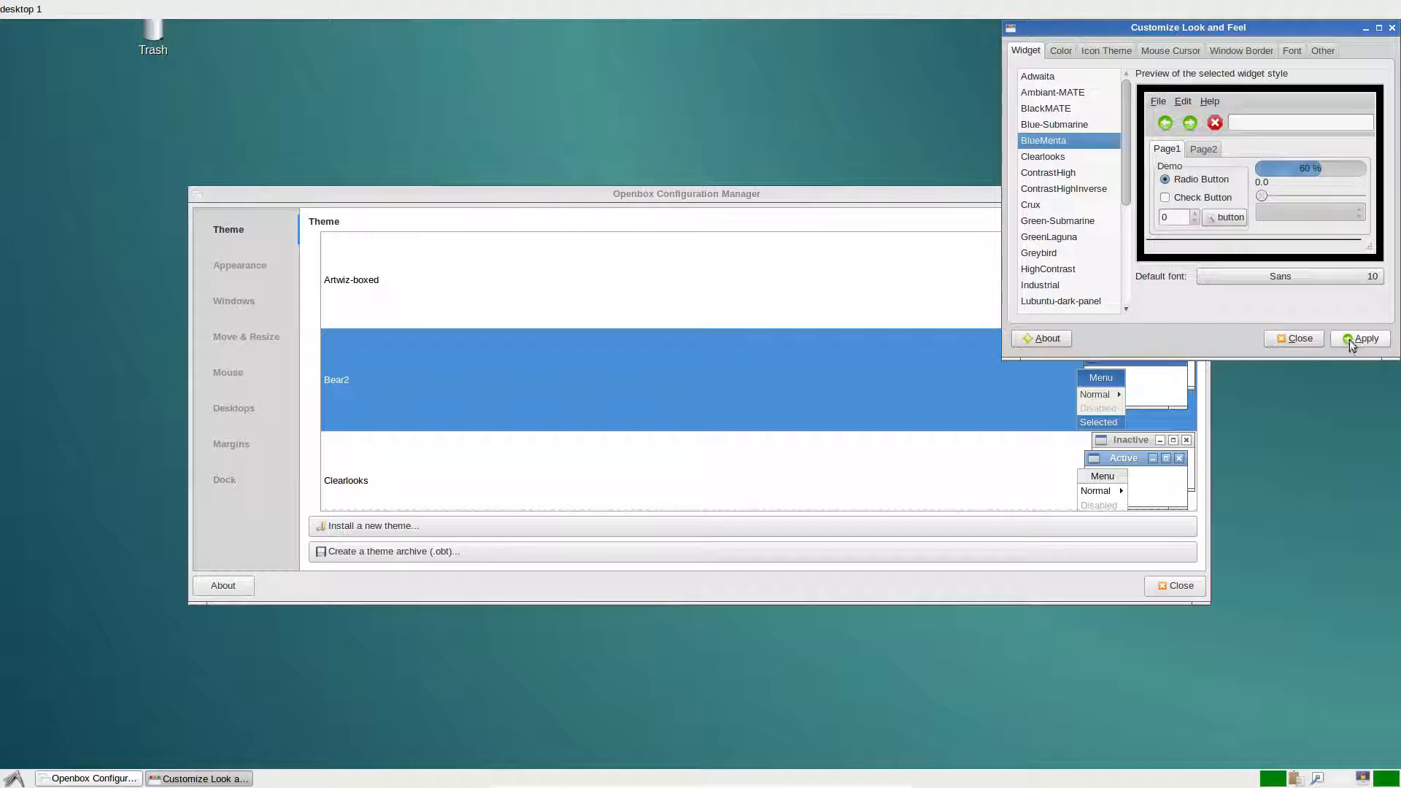
{"action": "left_click", "coordinate": [1359, 337]}
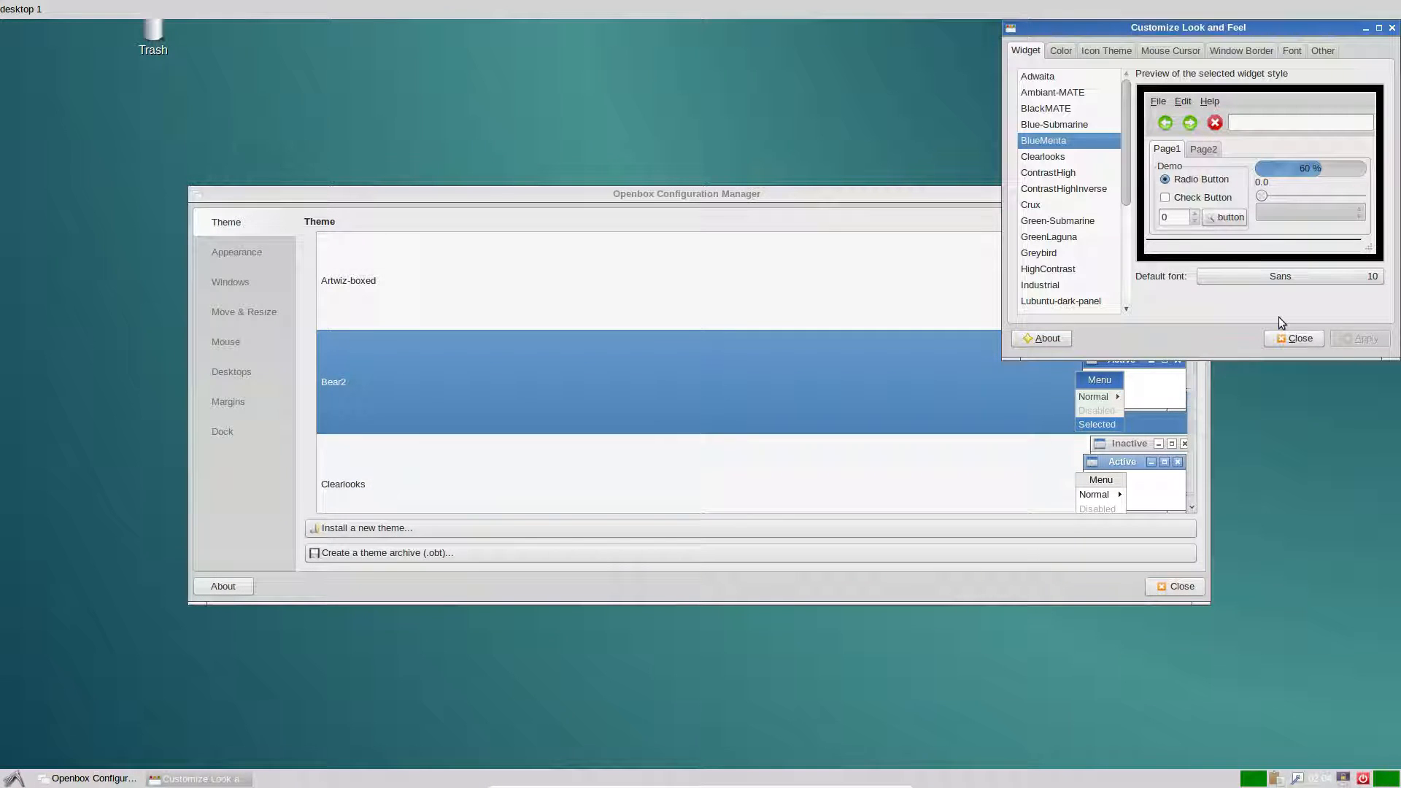
{"action": "mouse_move", "coordinate": [1036, 261]}
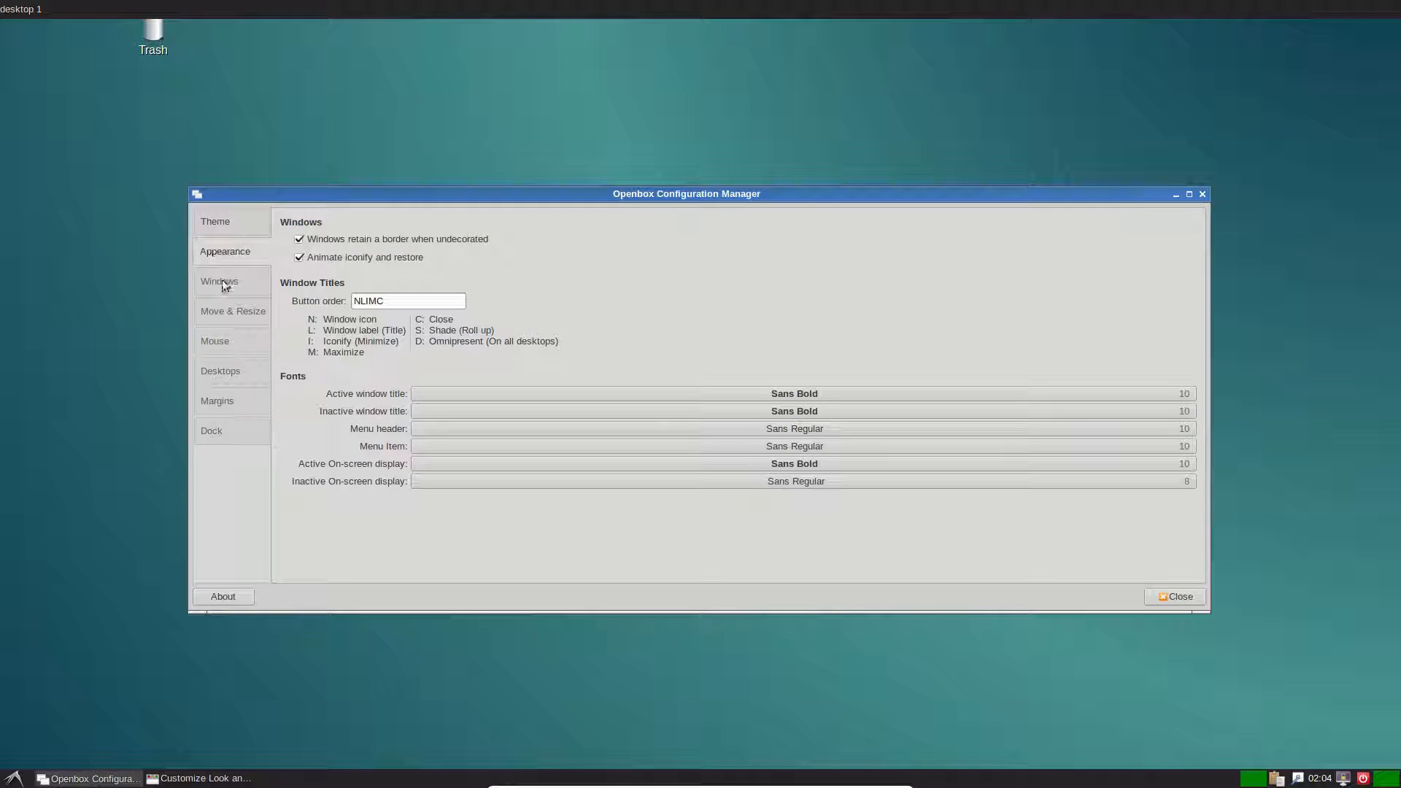
Review the Mouse page in obconf, then close Openbox Configuration Manager
{"action": "left_click", "coordinate": [215, 340]}
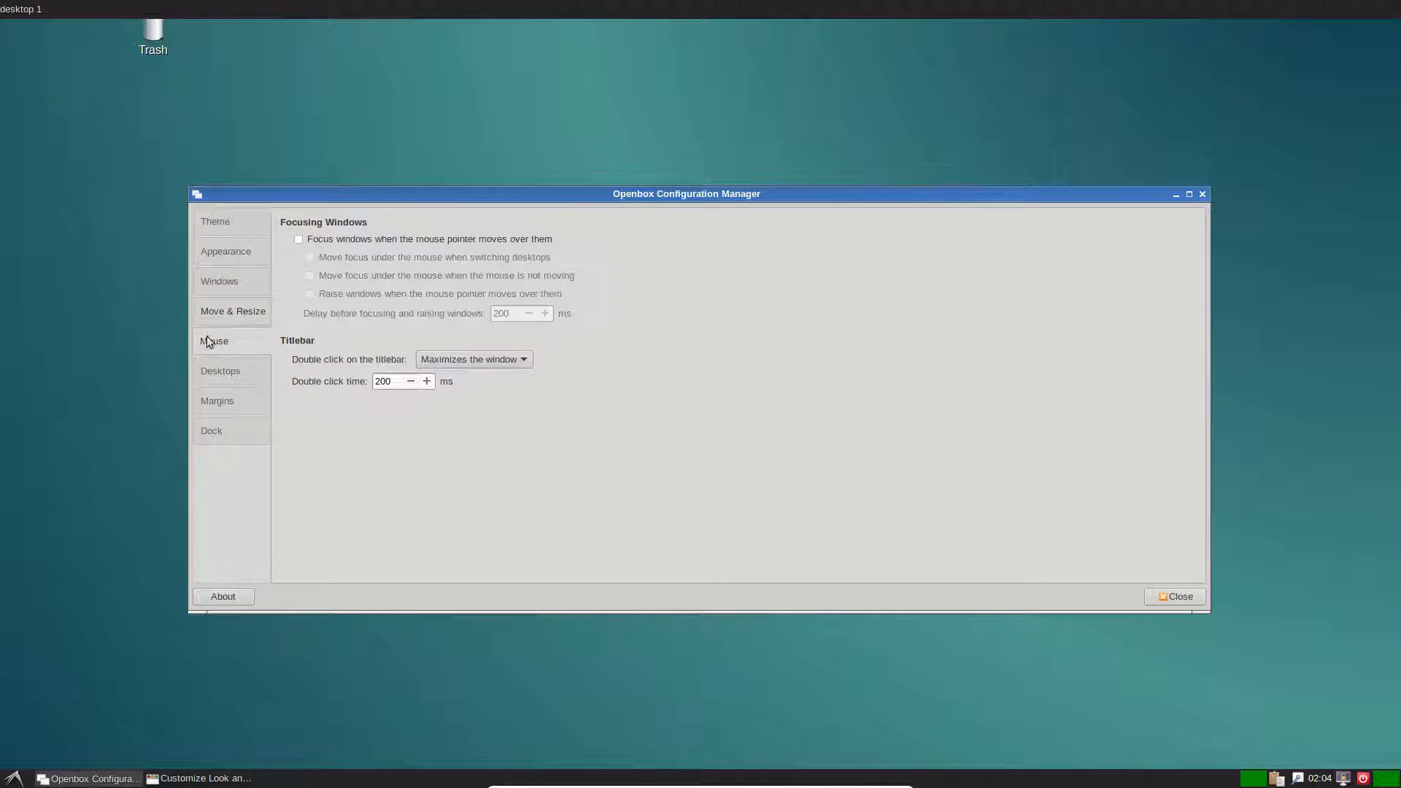
{"action": "left_click", "coordinate": [216, 400]}
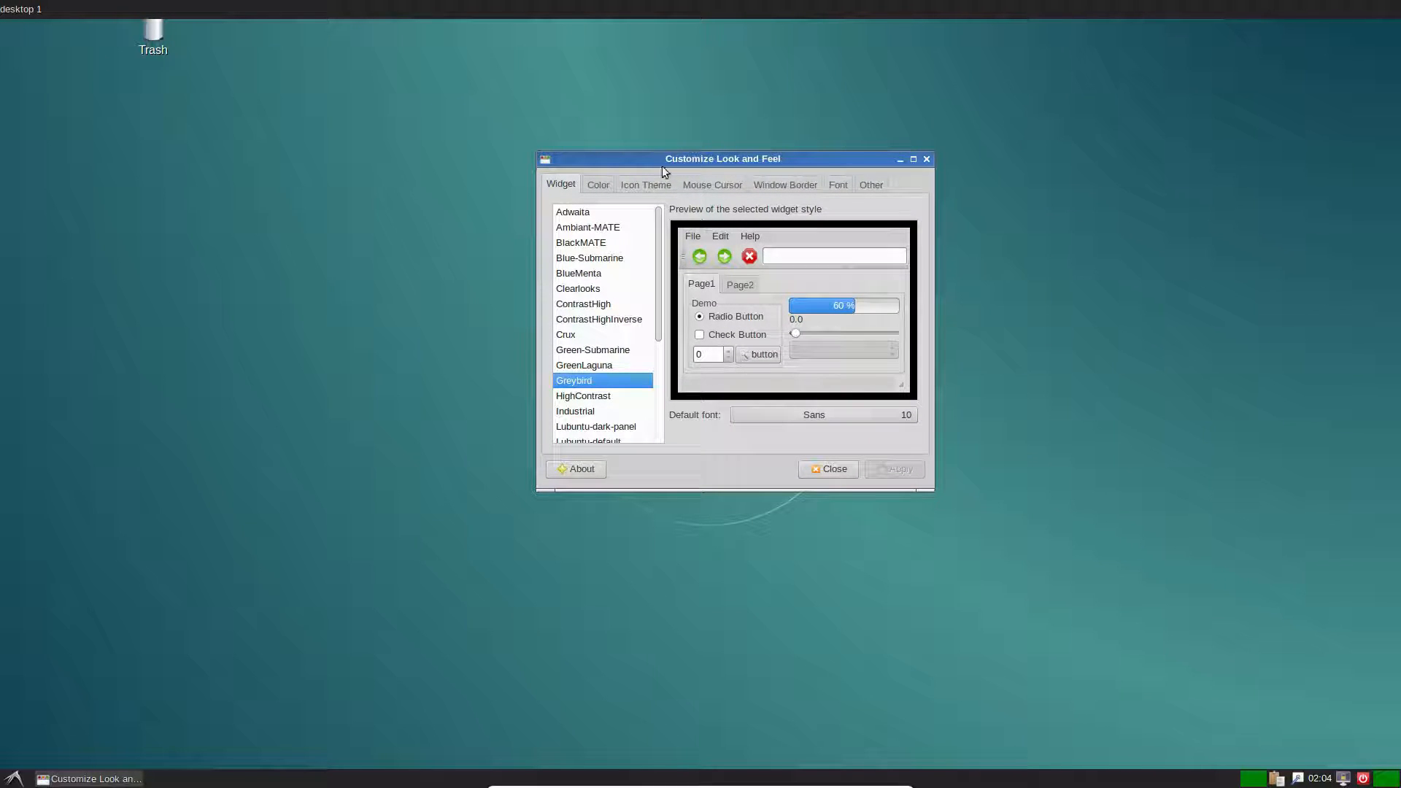
Choose Clearlooks as the window border theme
{"action": "left_click", "coordinate": [785, 186]}
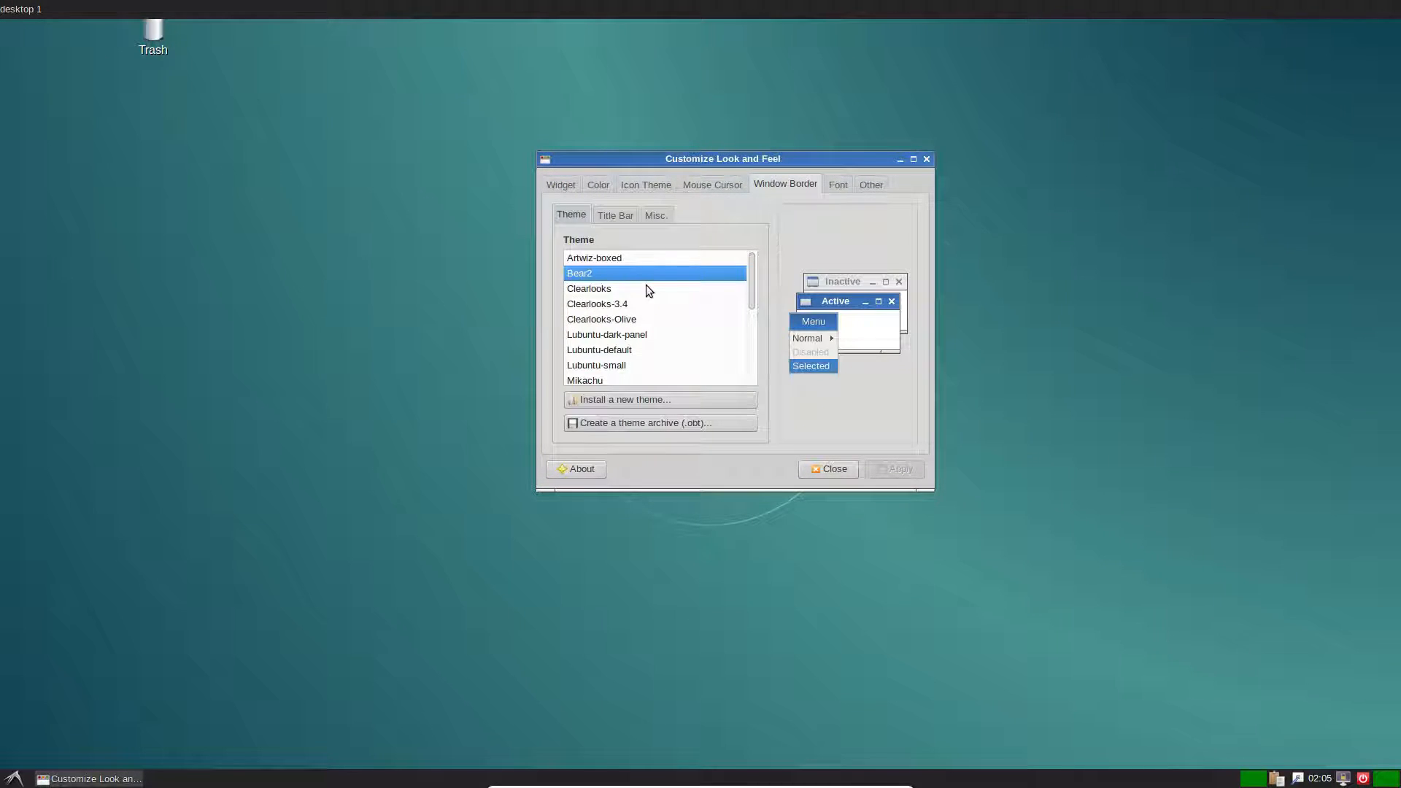
{"action": "left_click", "coordinate": [601, 320]}
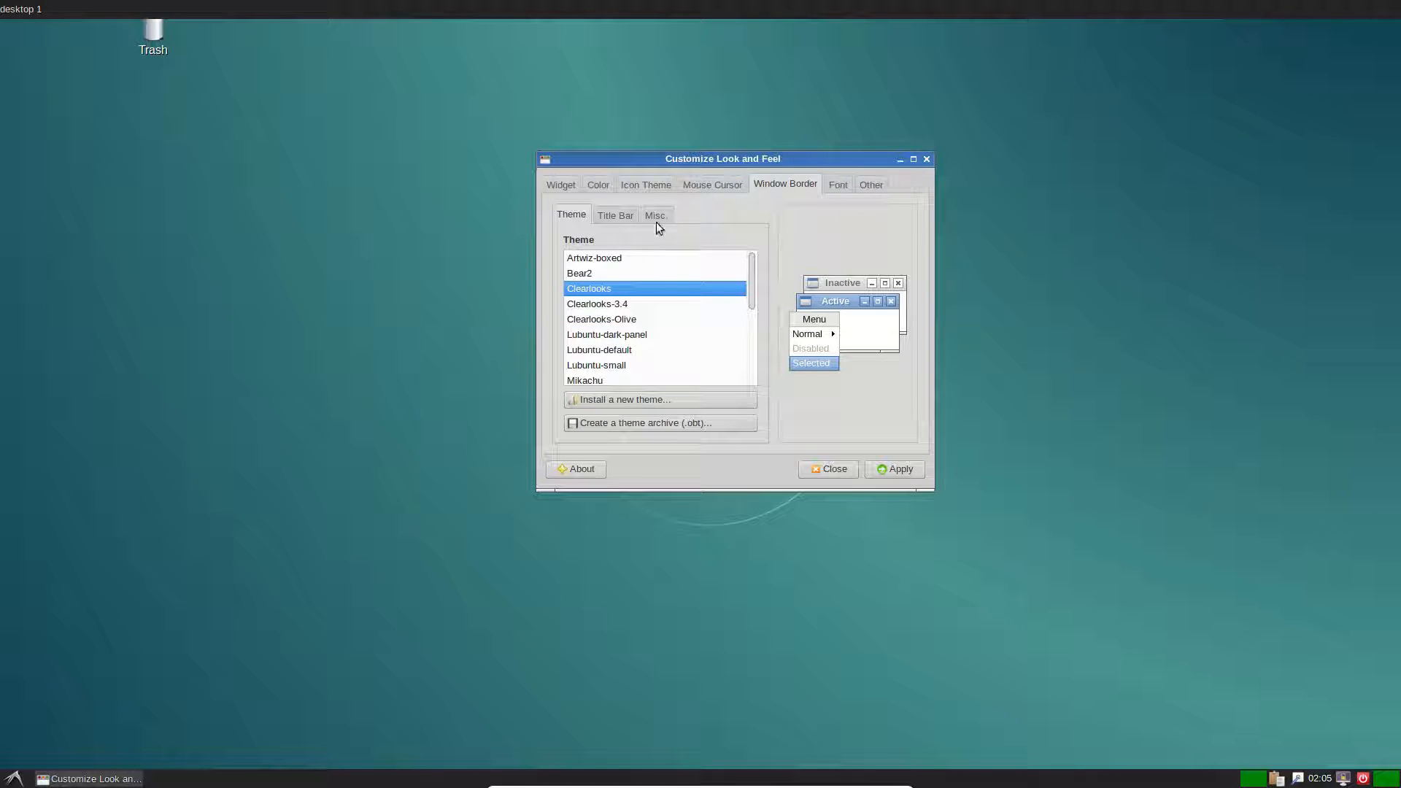
{"action": "left_click", "coordinate": [645, 184]}
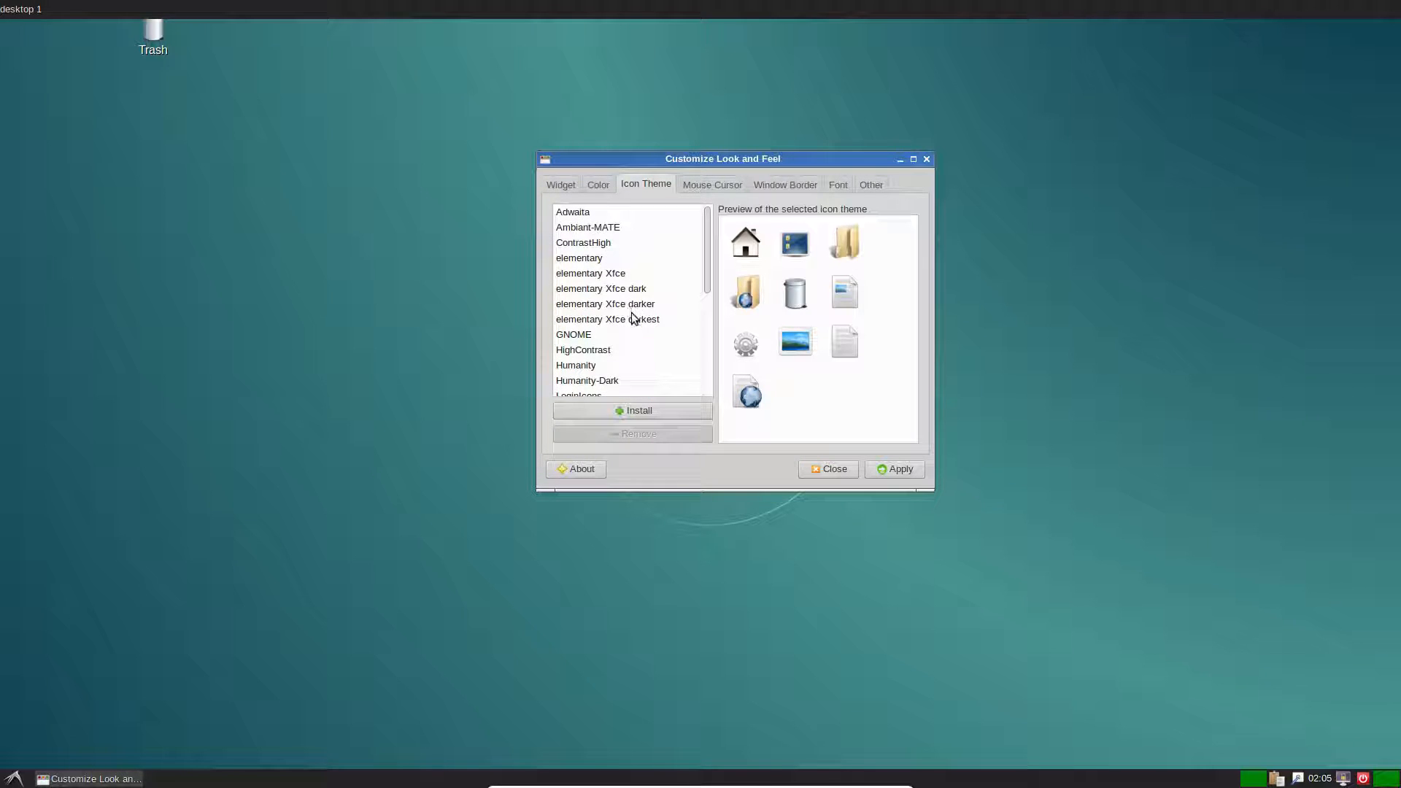
Preview Ambiant-MATE, elementary Xfce dark and other icons, then choose the Lubuntu icon theme
{"action": "left_click", "coordinate": [586, 228]}
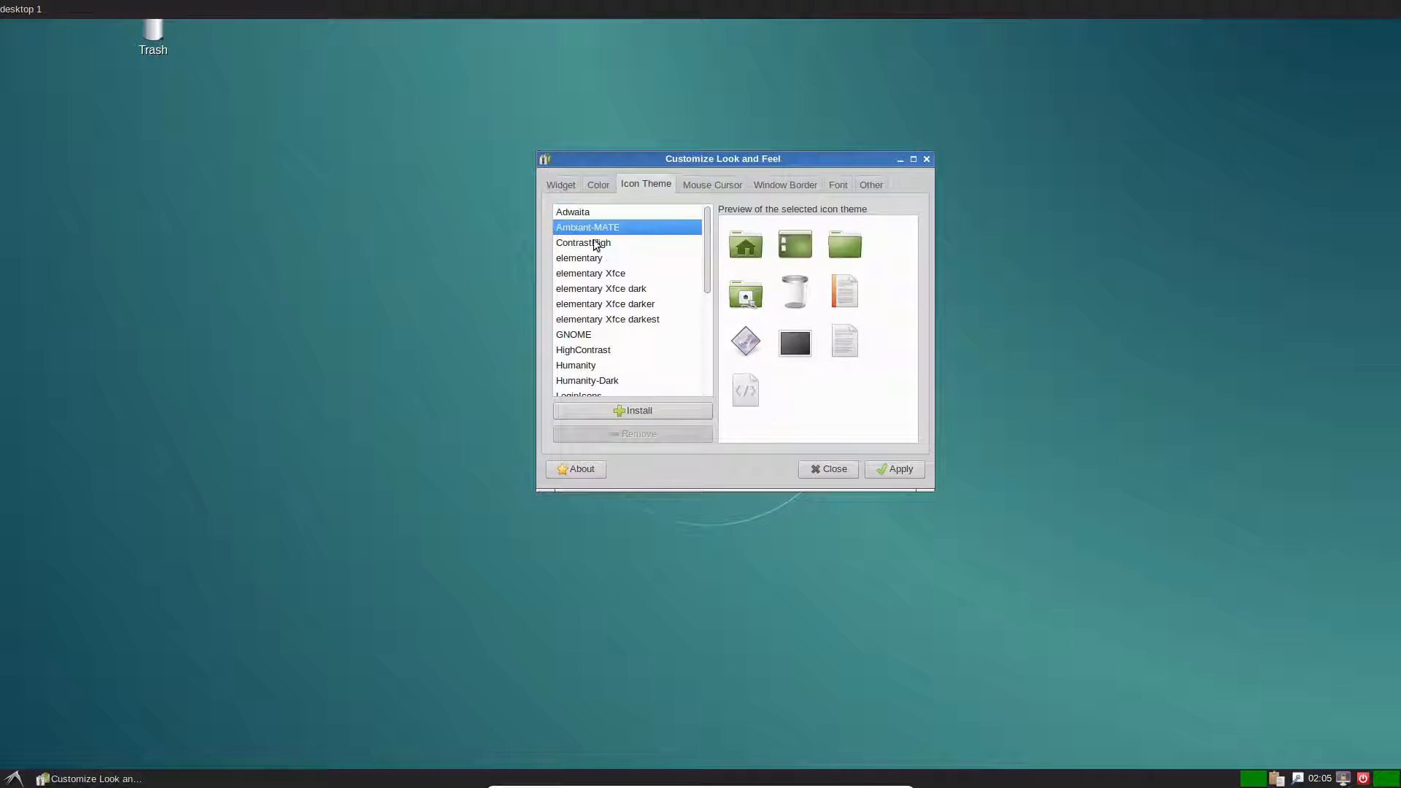
{"action": "left_click", "coordinate": [600, 287]}
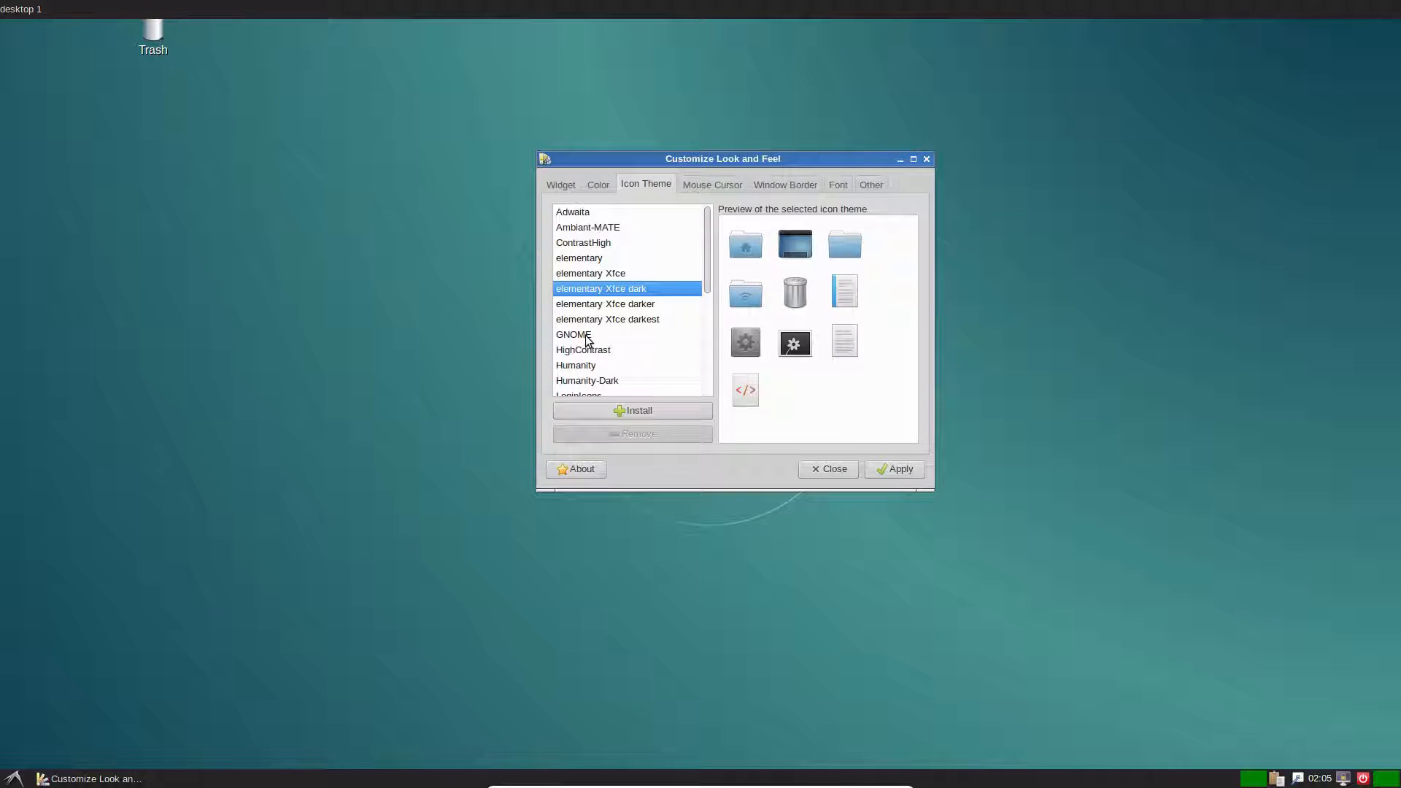
{"action": "left_click", "coordinate": [576, 365]}
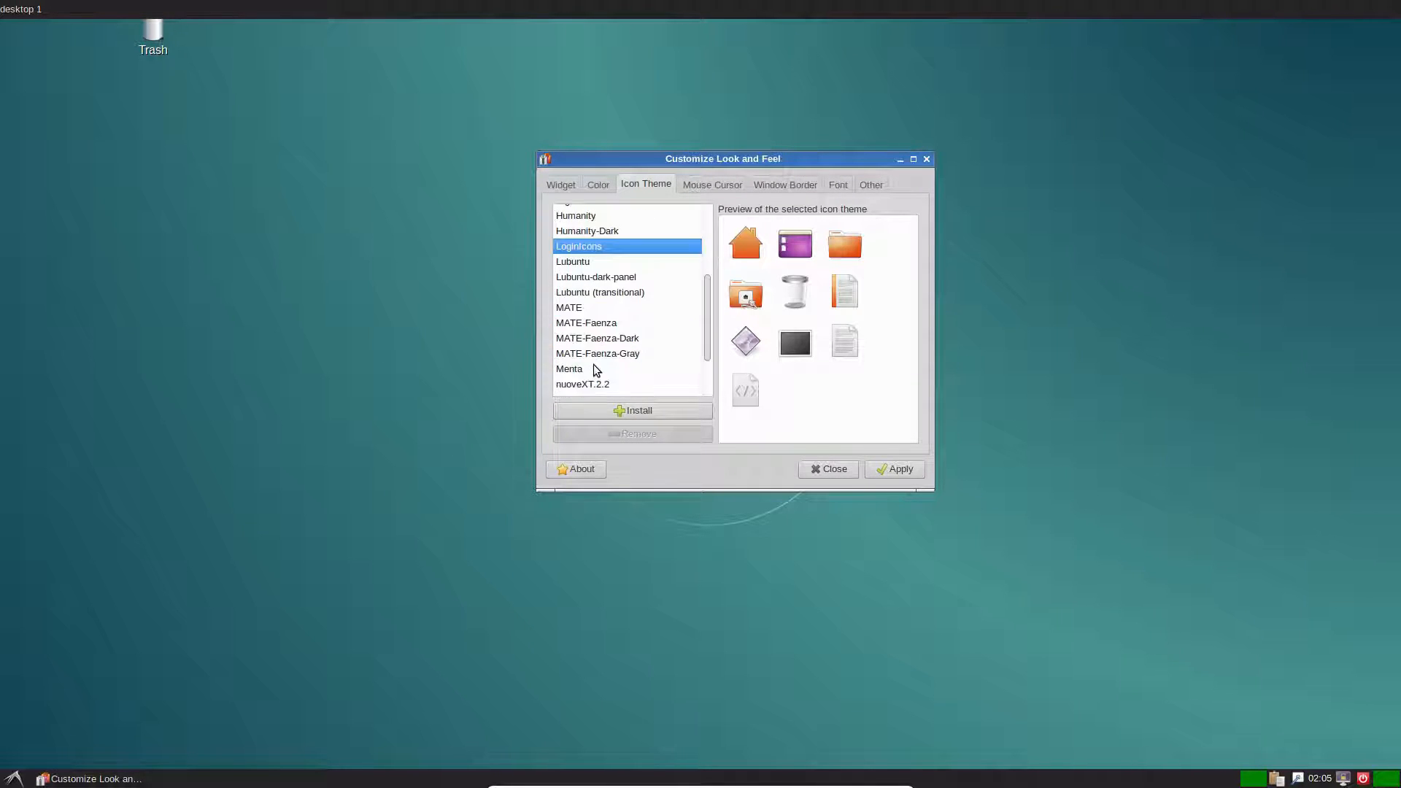
{"action": "left_click", "coordinate": [572, 262]}
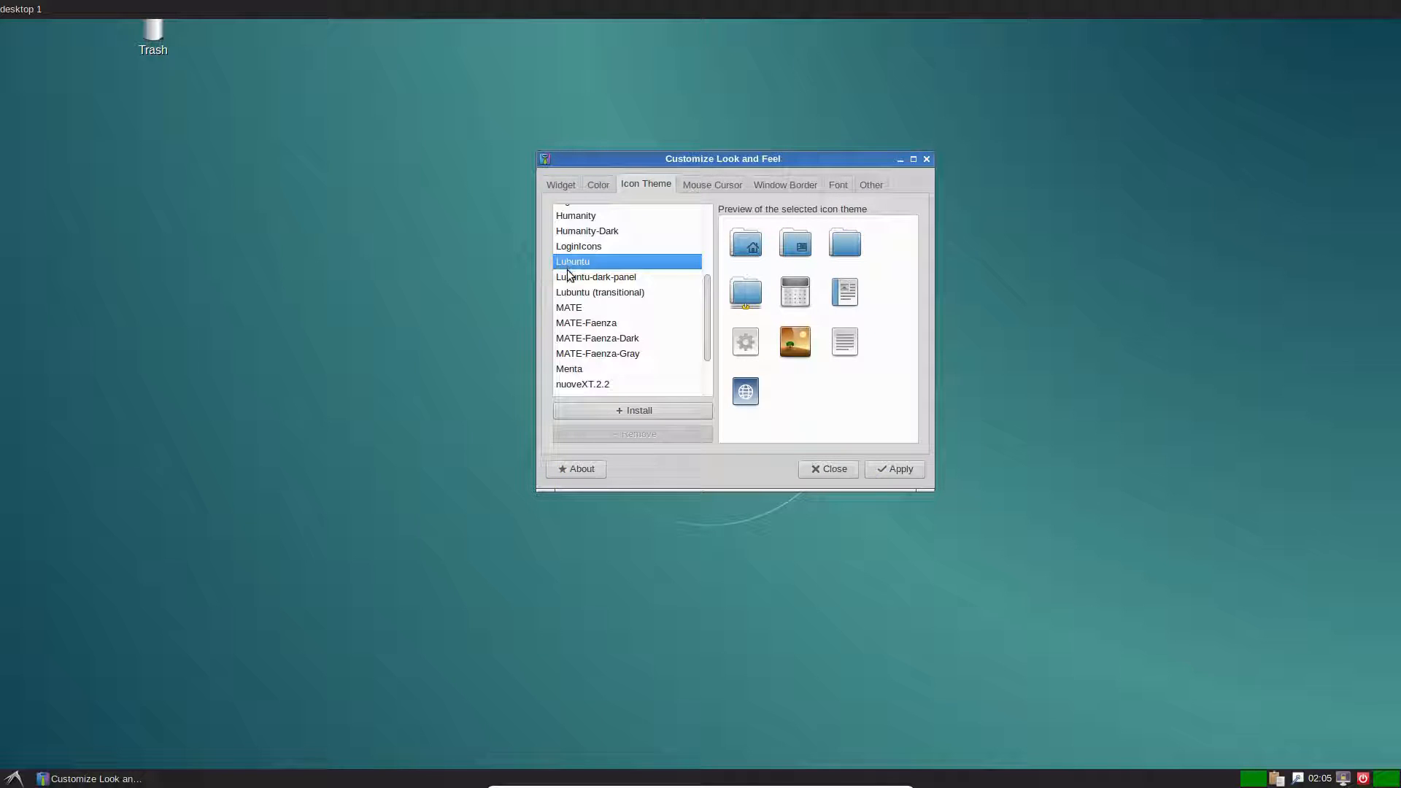
{"action": "mouse_move", "coordinate": [690, 218]}
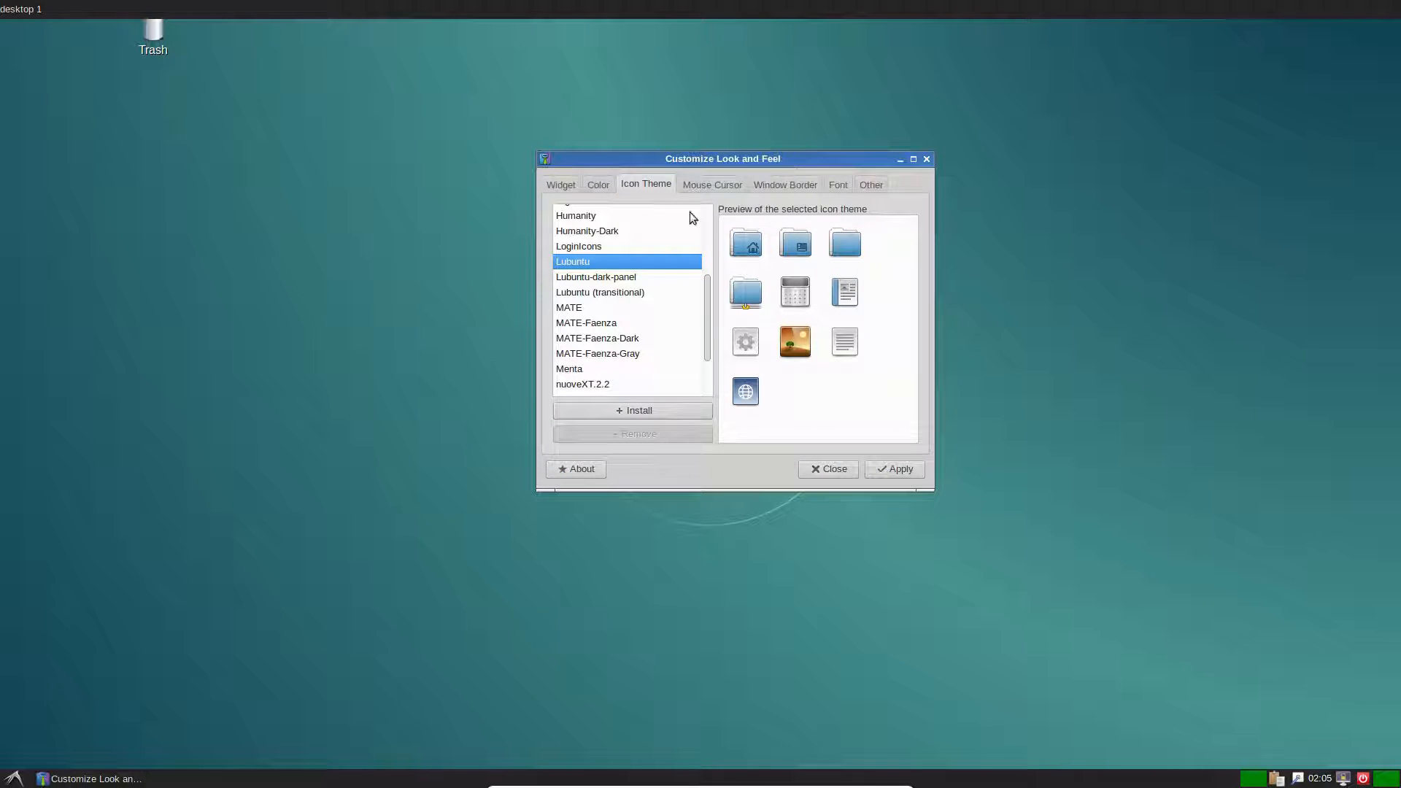
{"action": "left_click", "coordinate": [836, 183]}
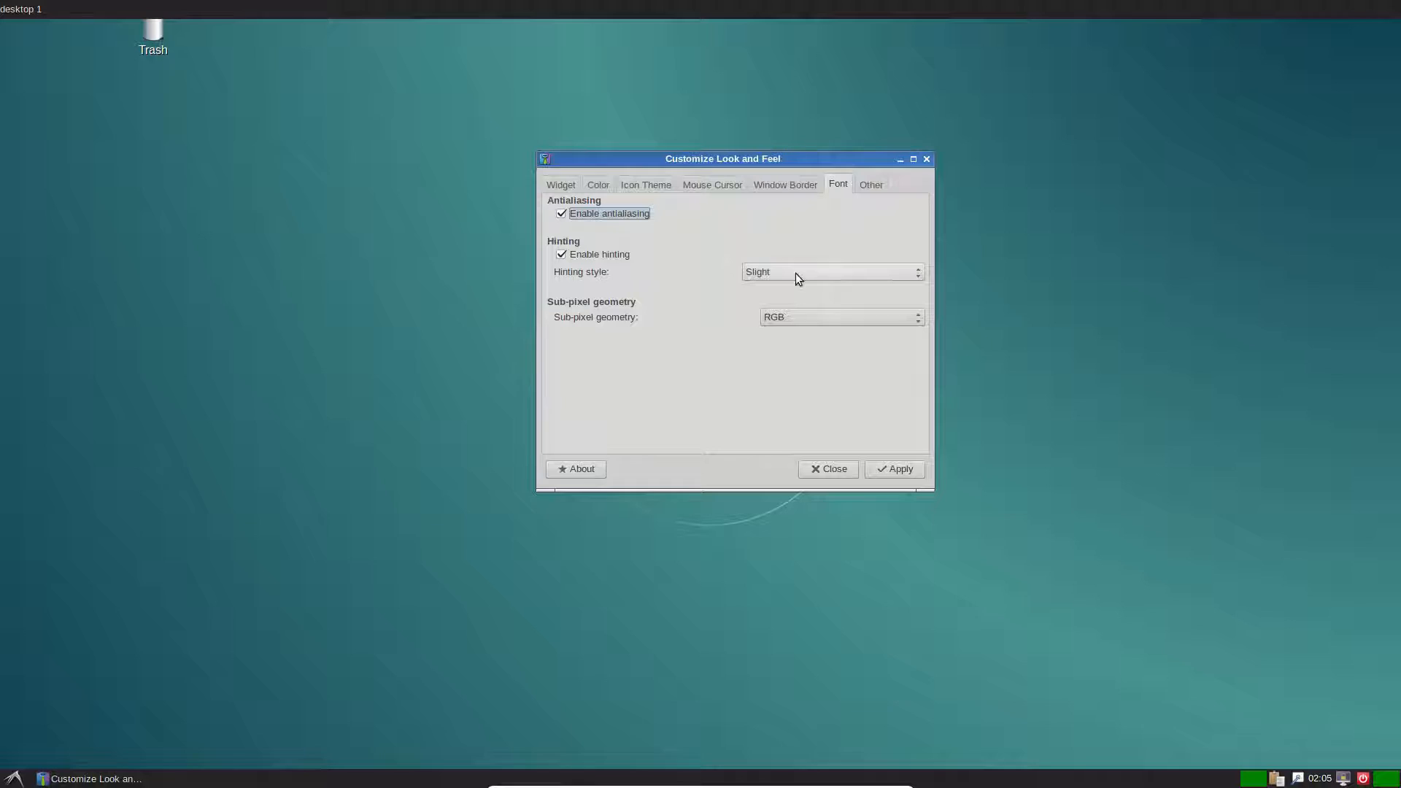
{"action": "mouse_move", "coordinate": [665, 280]}
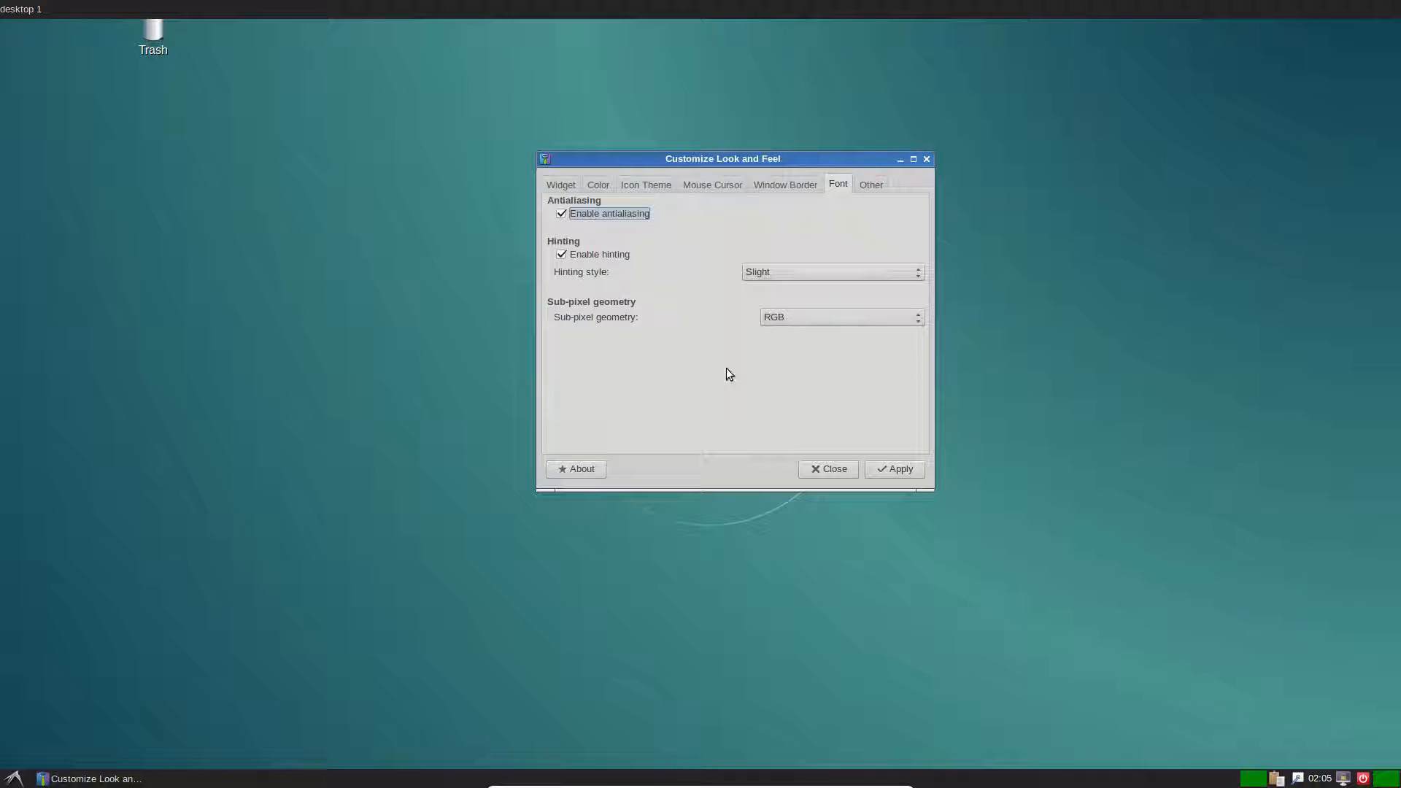
Check hinting and sub-pixel geometry font options, then show the Other GUI options
{"action": "left_click", "coordinate": [828, 271]}
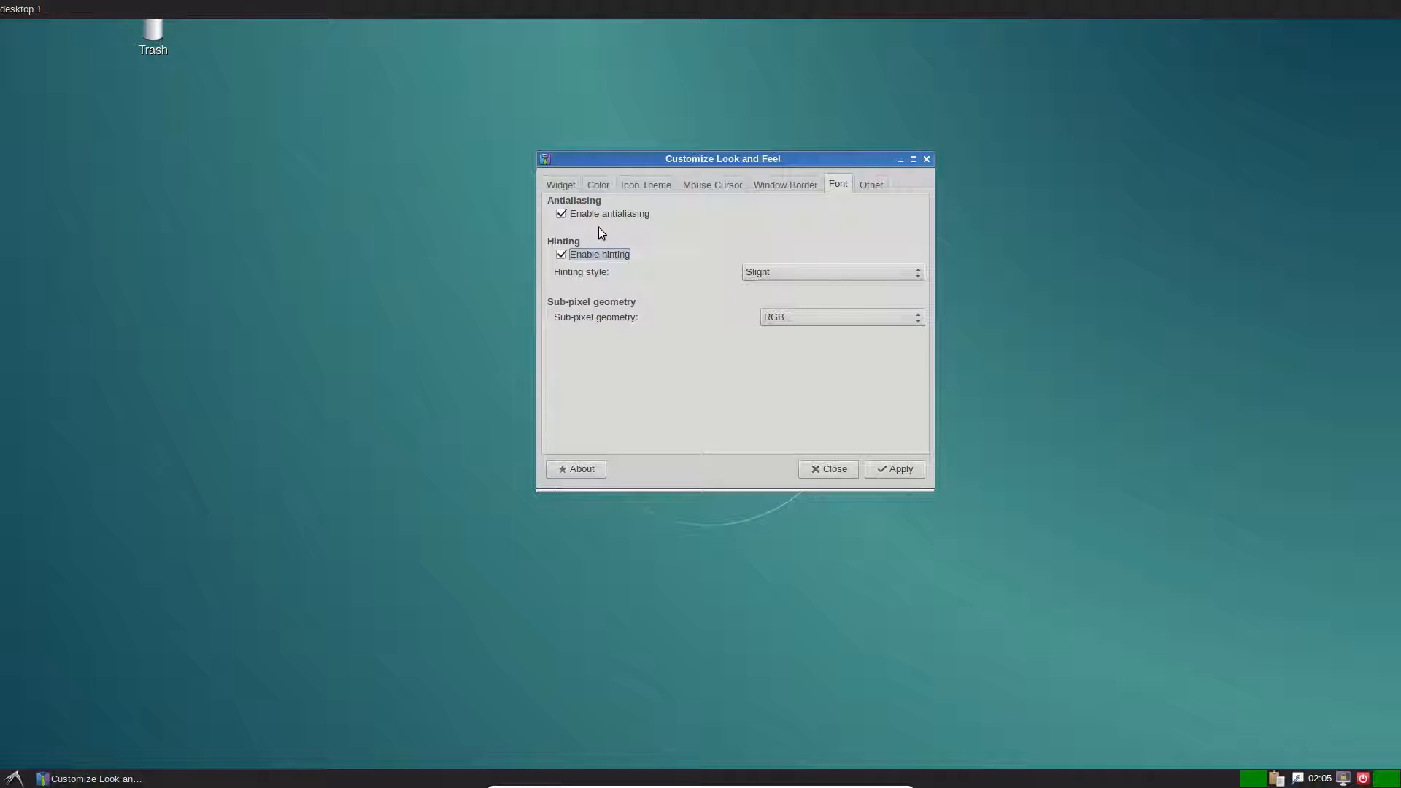
{"action": "left_click", "coordinate": [838, 317]}
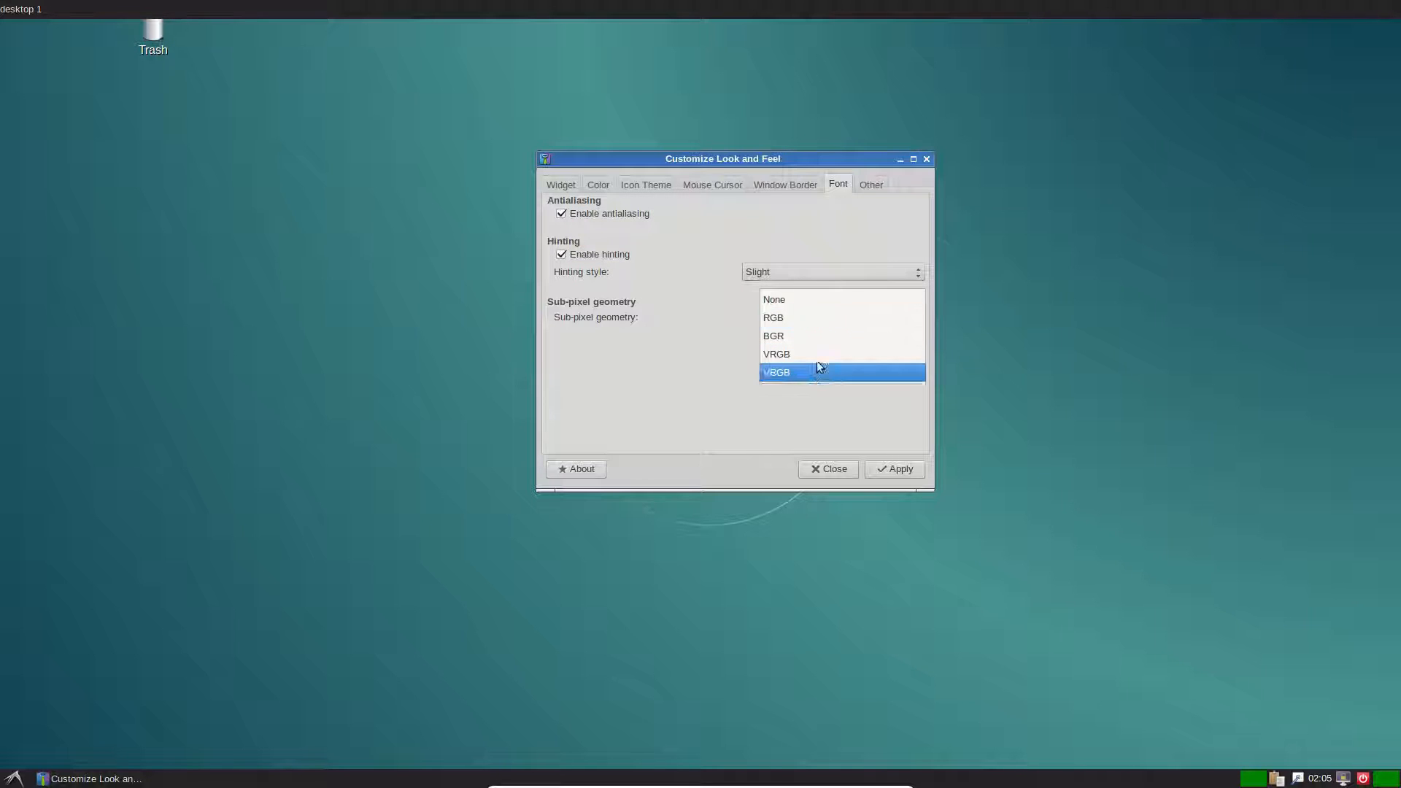
{"action": "left_click", "coordinate": [870, 184]}
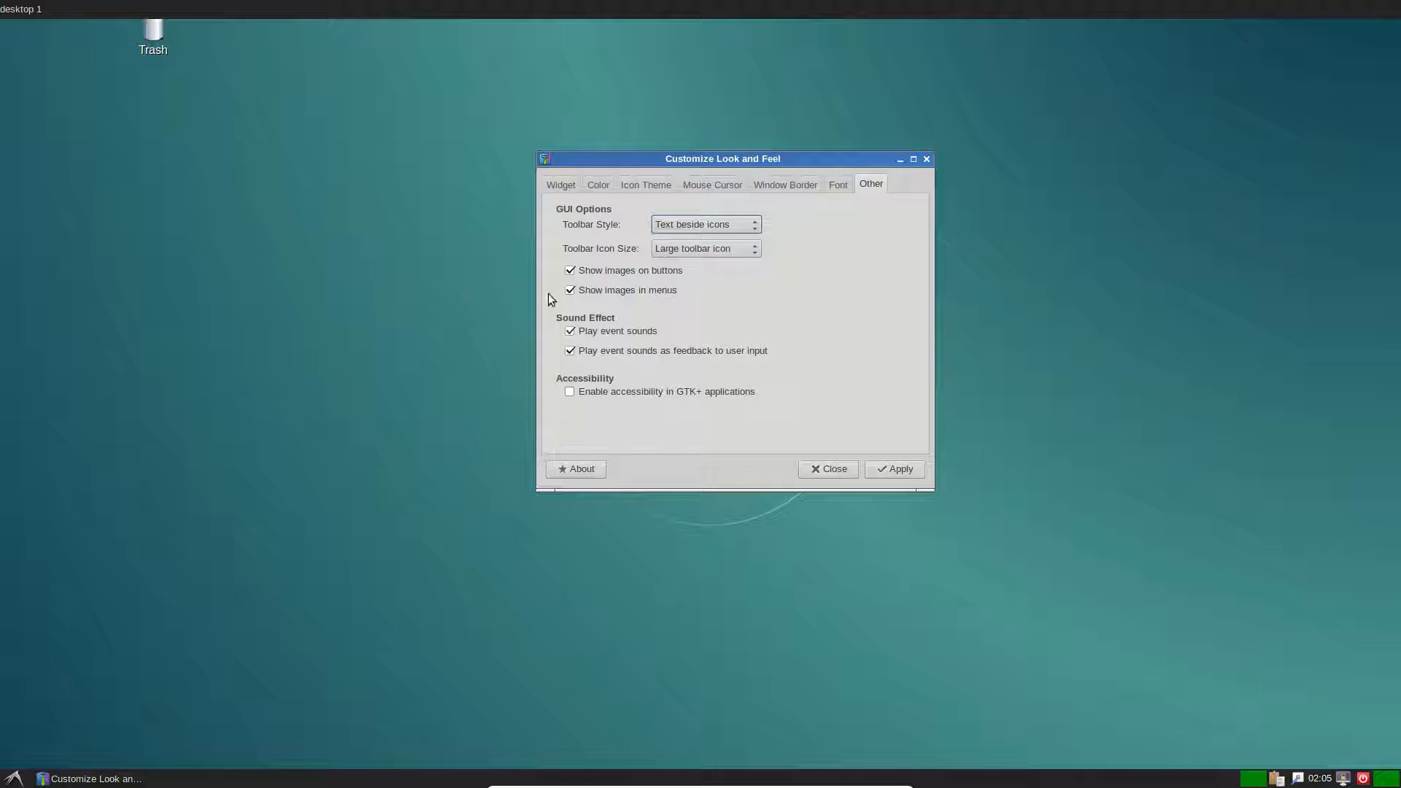
Turn off 'Show images in menus', apply the look-and-feel changes and close LXAppearance
{"action": "left_click", "coordinate": [705, 225]}
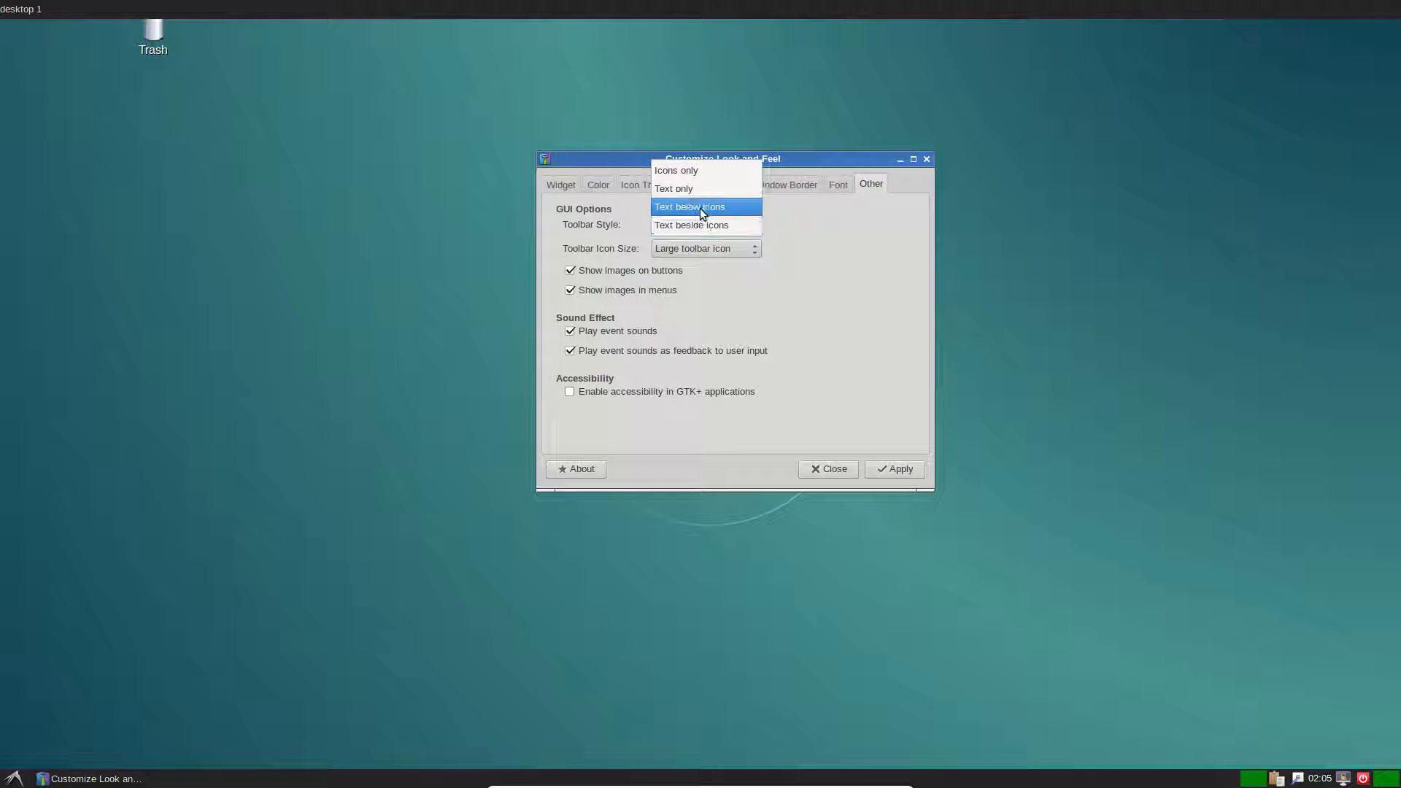
{"action": "left_click", "coordinate": [691, 224]}
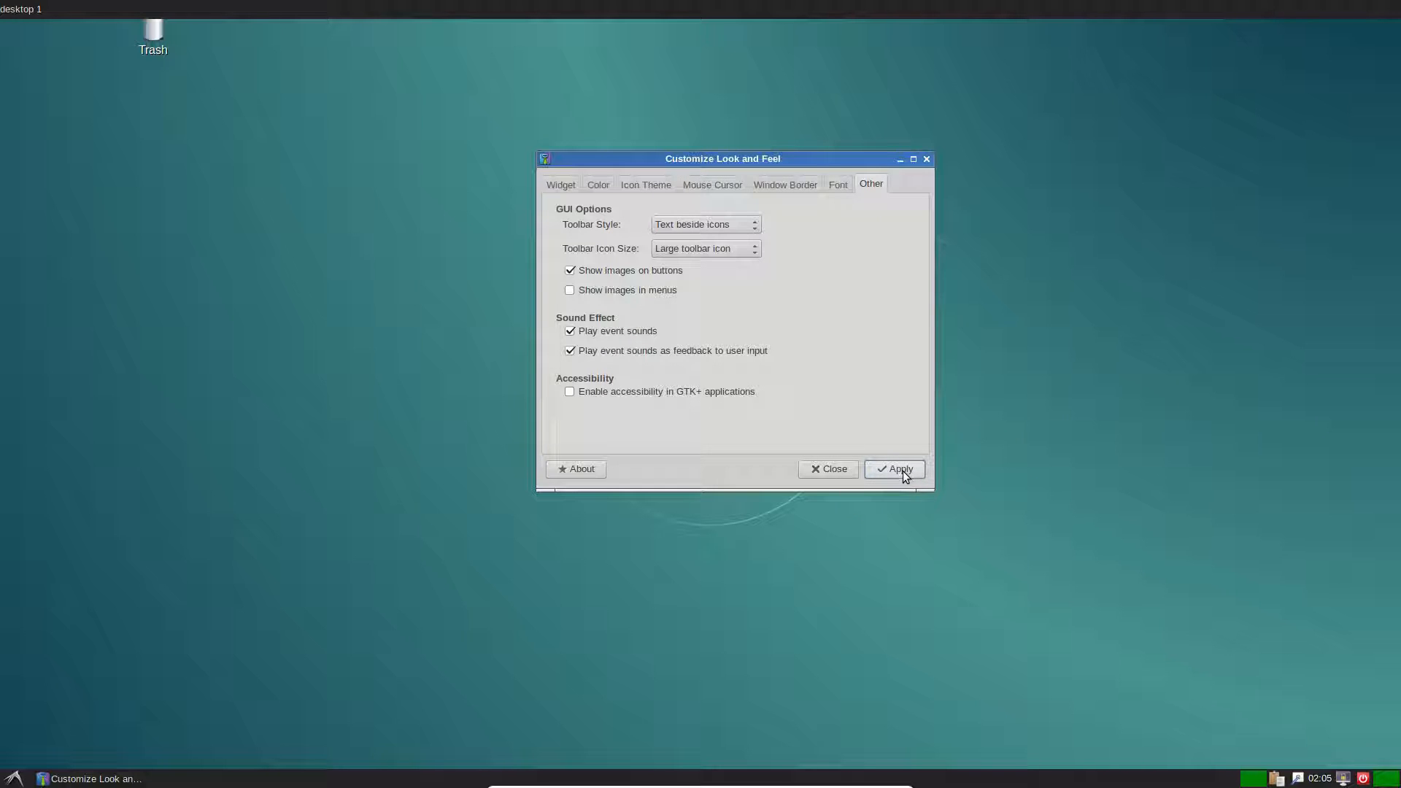
{"action": "left_click", "coordinate": [893, 468]}
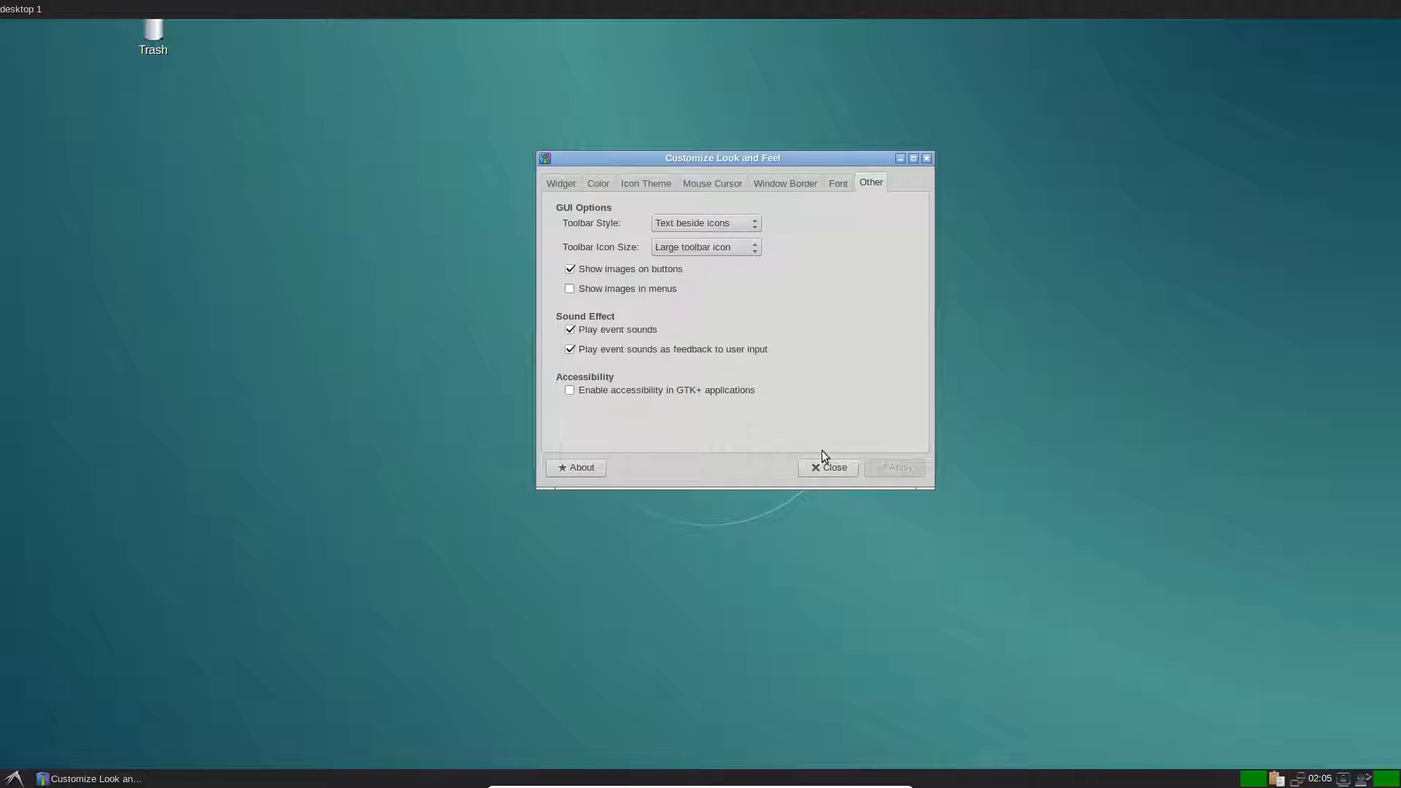
{"action": "left_click", "coordinate": [825, 466]}
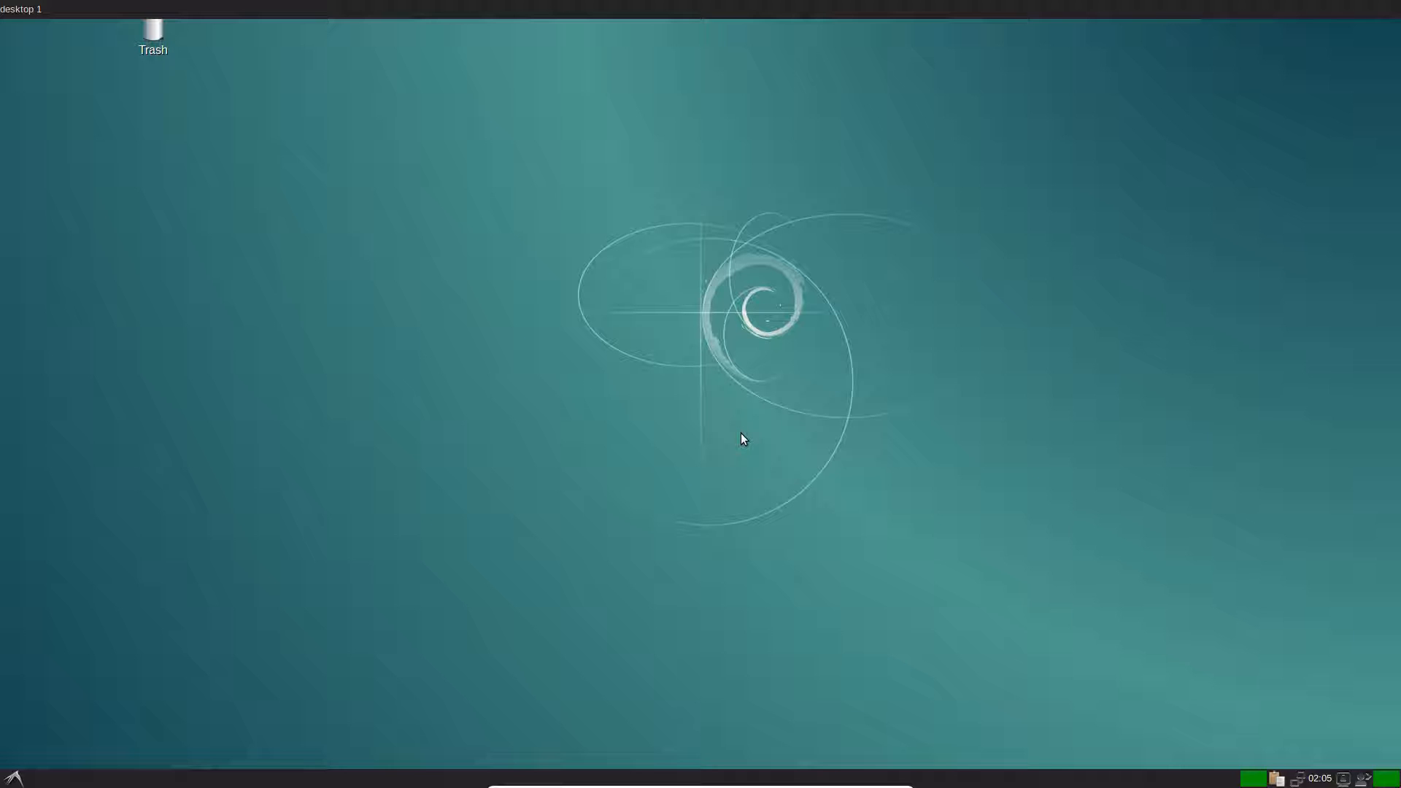
{"action": "mouse_move", "coordinate": [412, 6]}
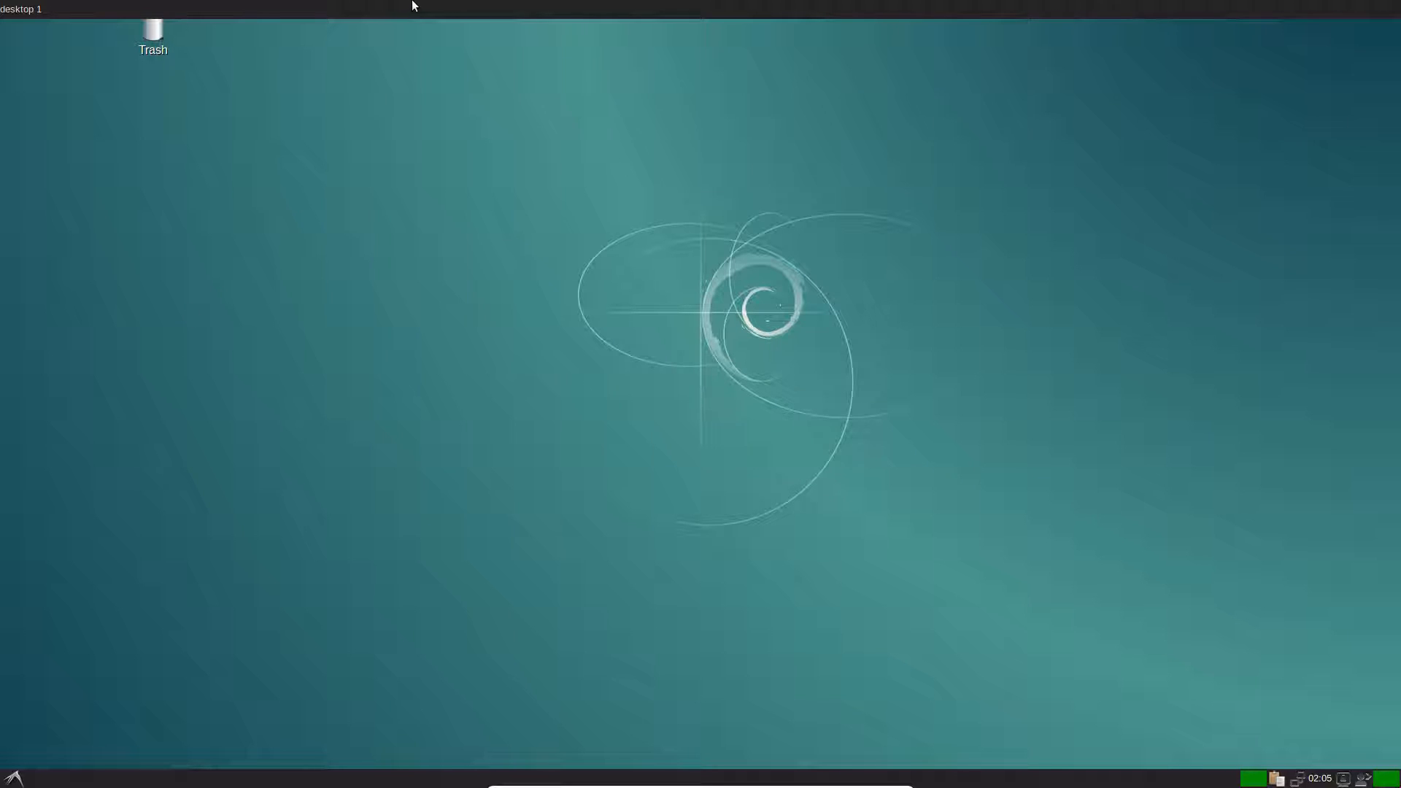
Delete the extra top panel from its right-click menu
{"action": "right_click", "coordinate": [411, 7]}
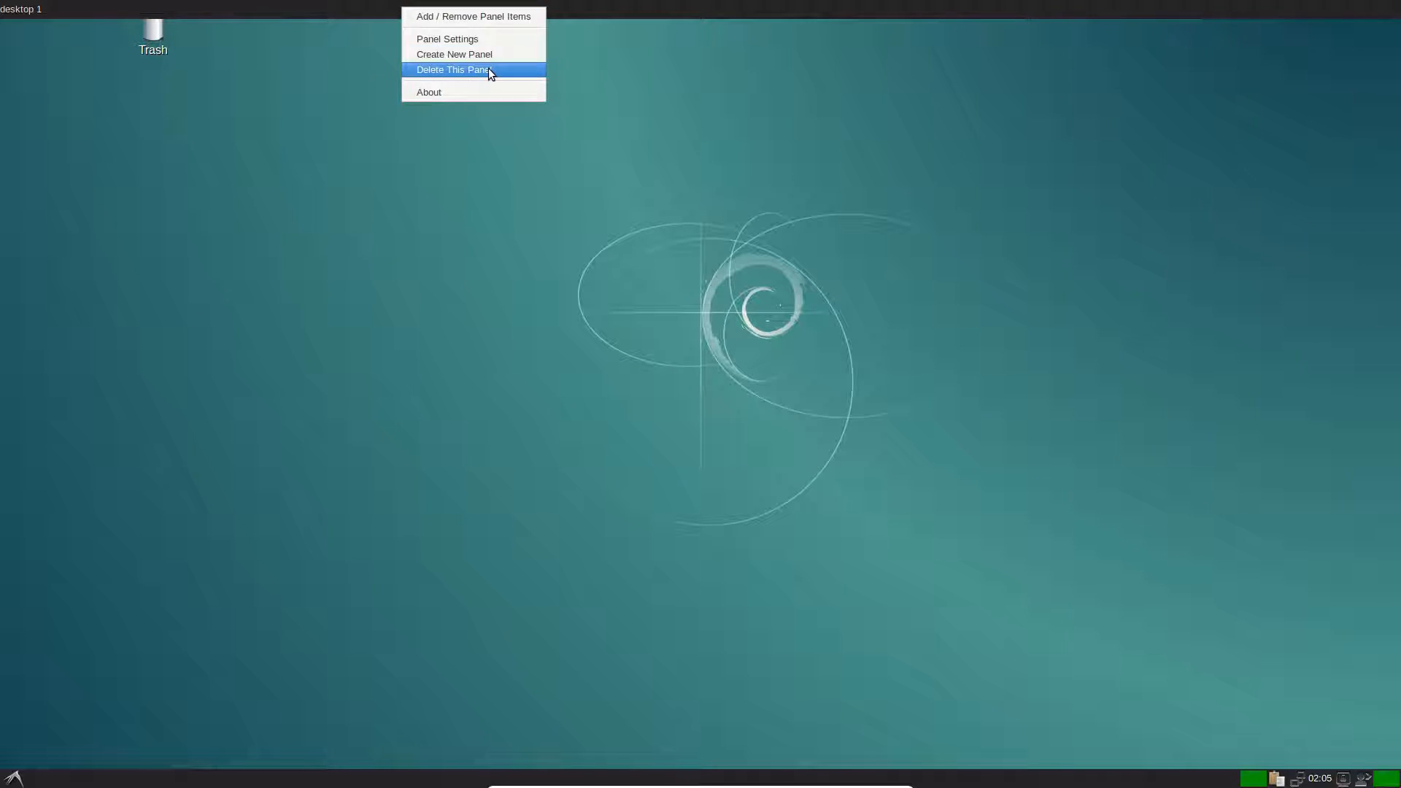
{"action": "left_click", "coordinate": [453, 70]}
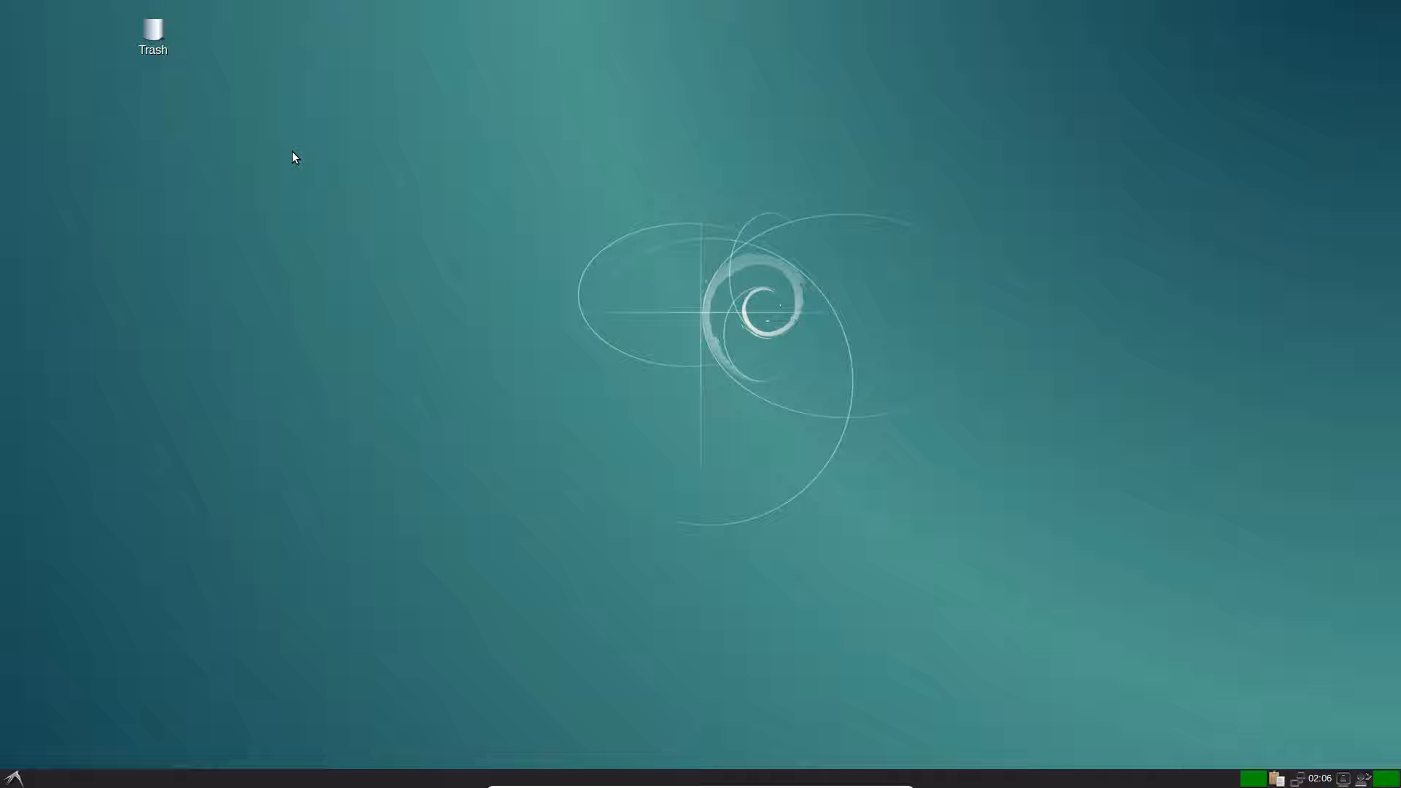
{"action": "mouse_move", "coordinate": [447, 547]}
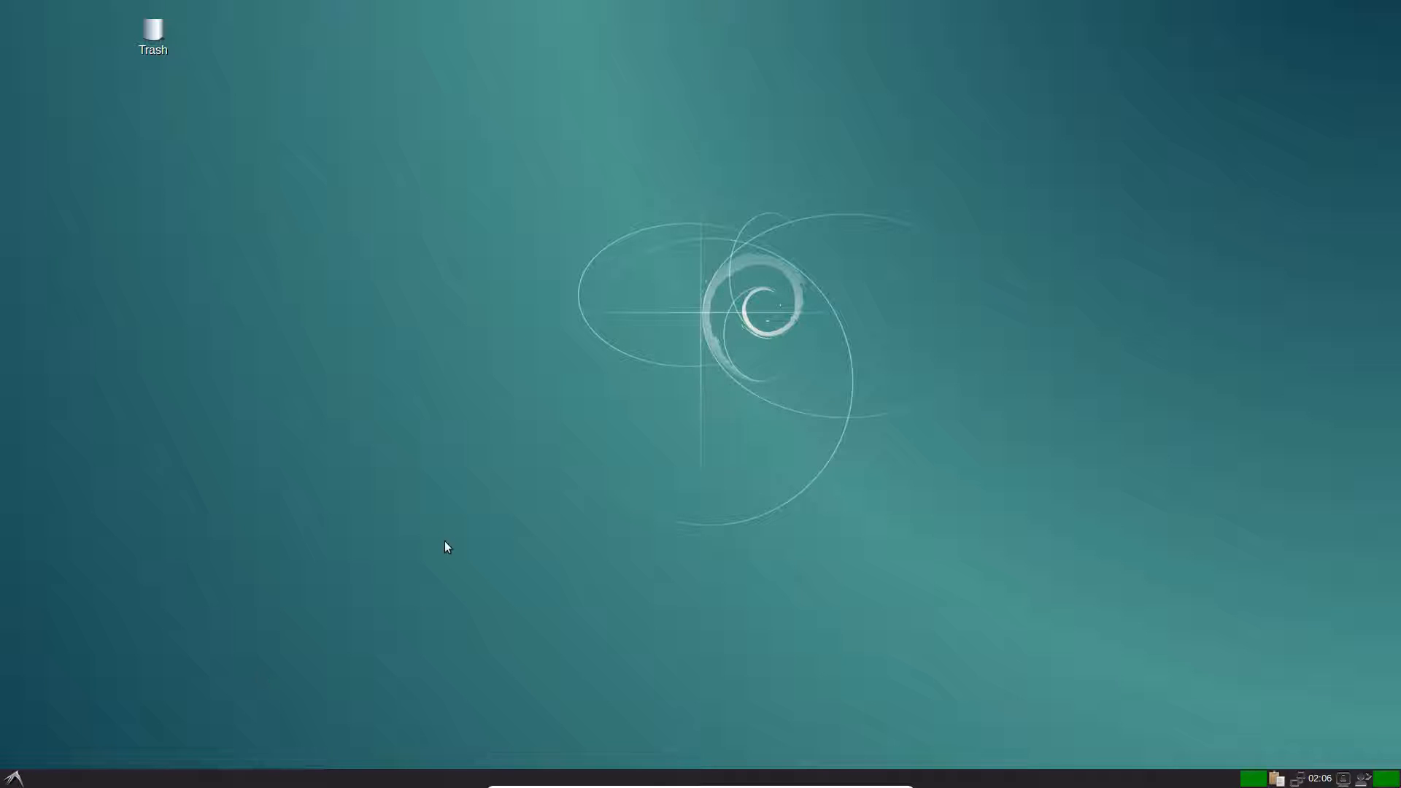